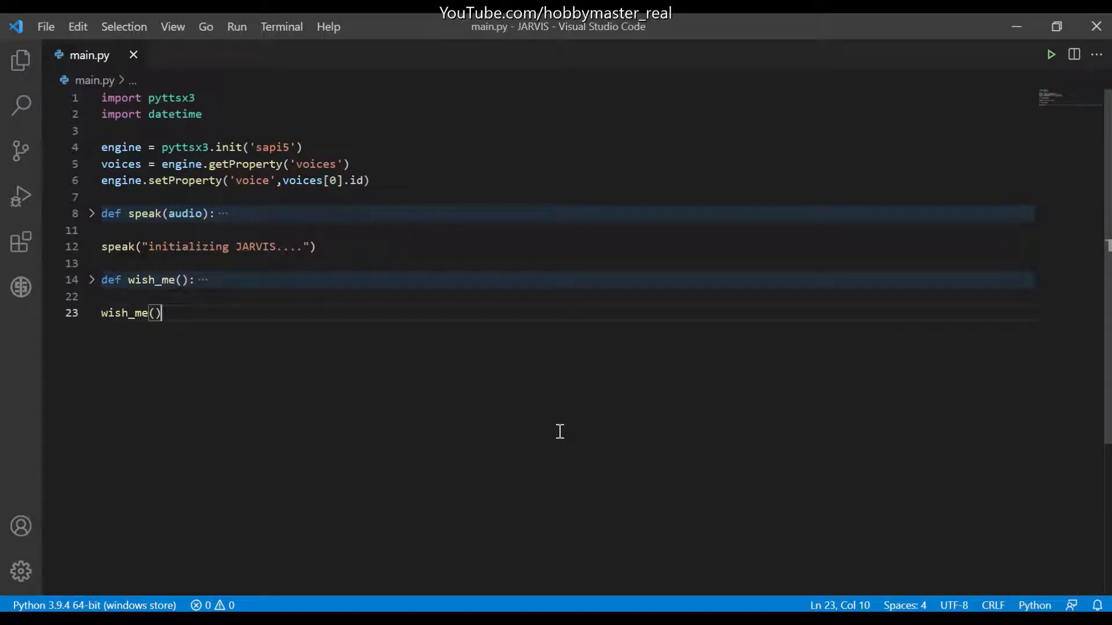
pyautogui.moveTo(214, 317)
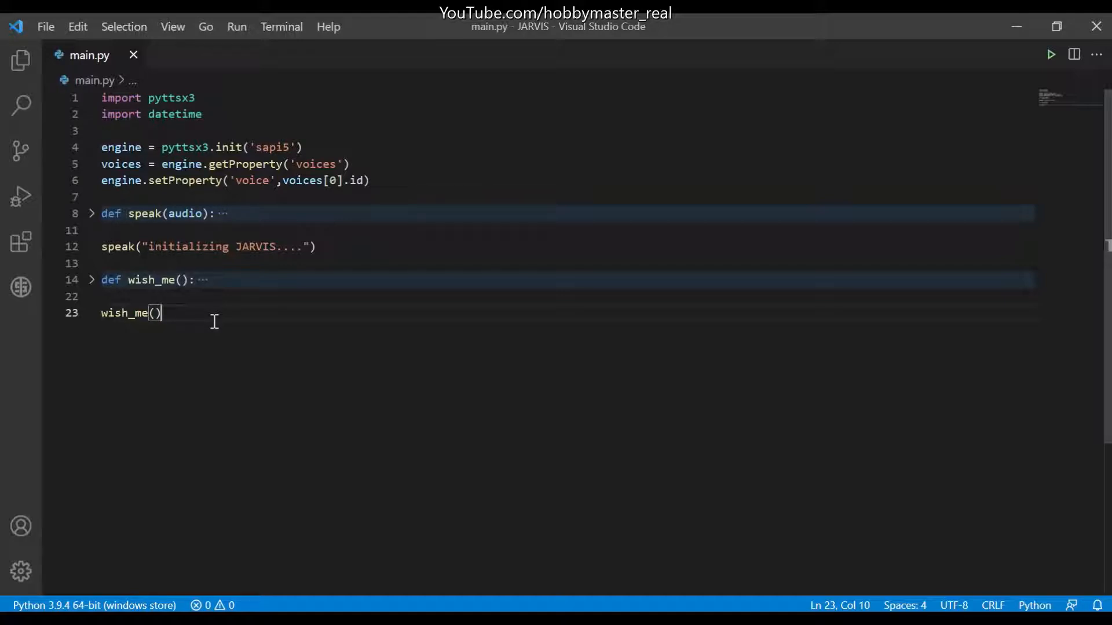
# Add 'import speech_recognition as sr' as the third import line in main.py.
pyautogui.click(202, 114)
pyautogui.write('import')
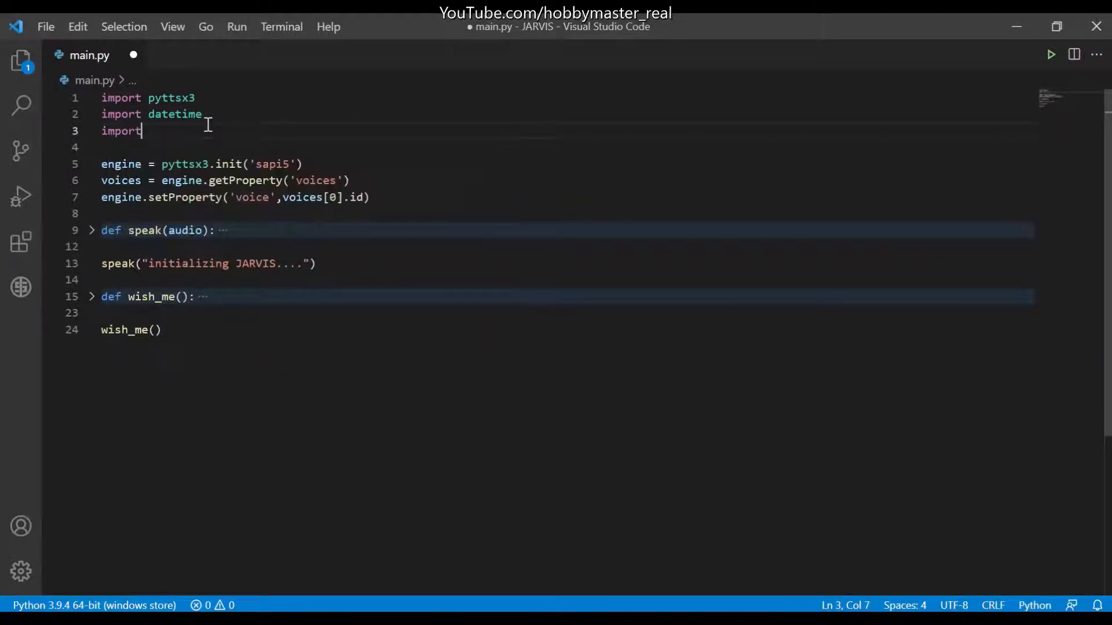
pyautogui.write('speech_recognition as s')
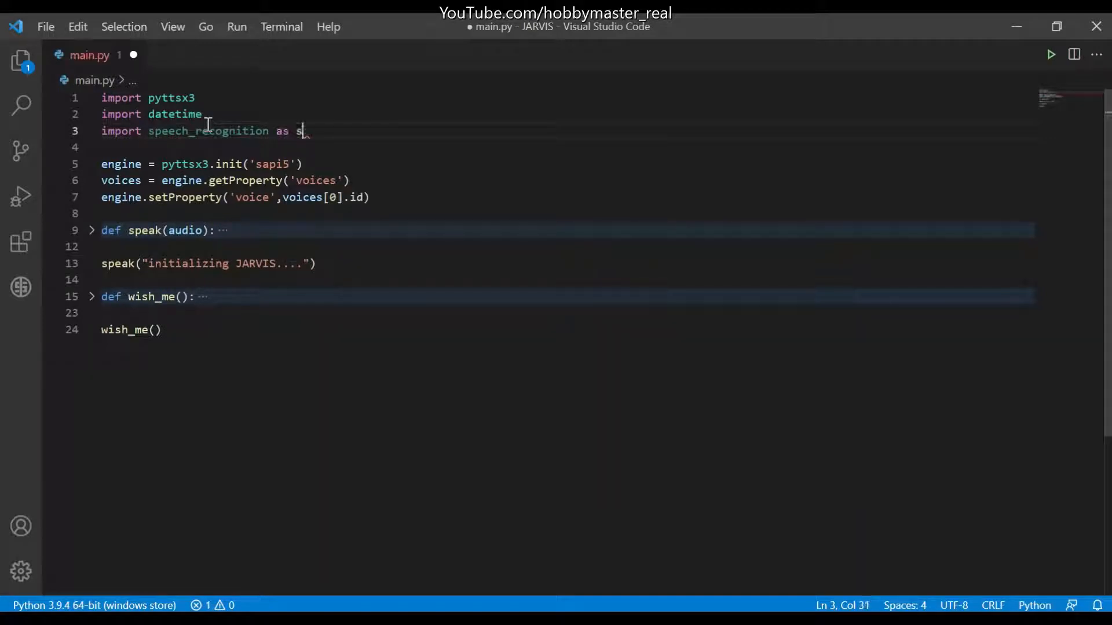
pyautogui.write('r')
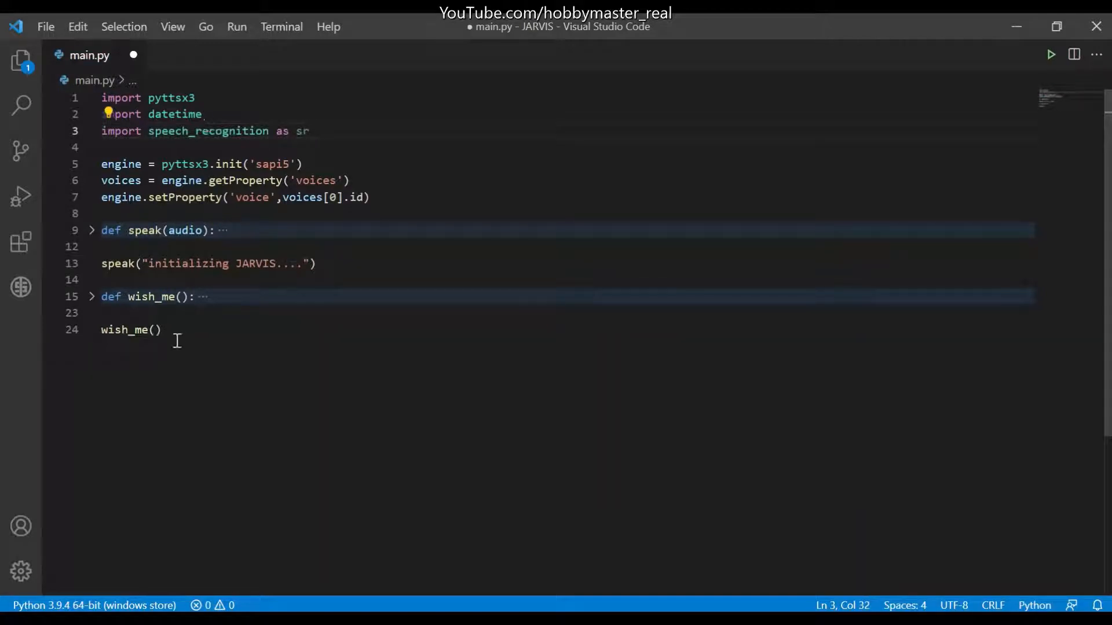
pyautogui.write('.')
pyautogui.write('def')
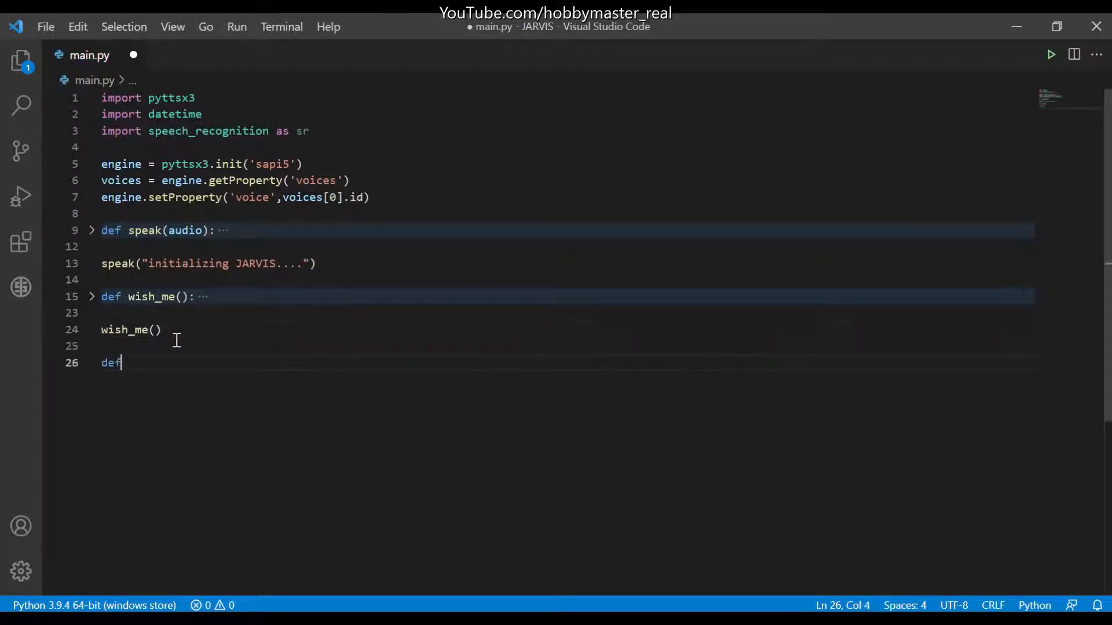
# Define takeCommand() with r = sr.Recognizer() and begin a with statement.
pyautogui.write('takeC')
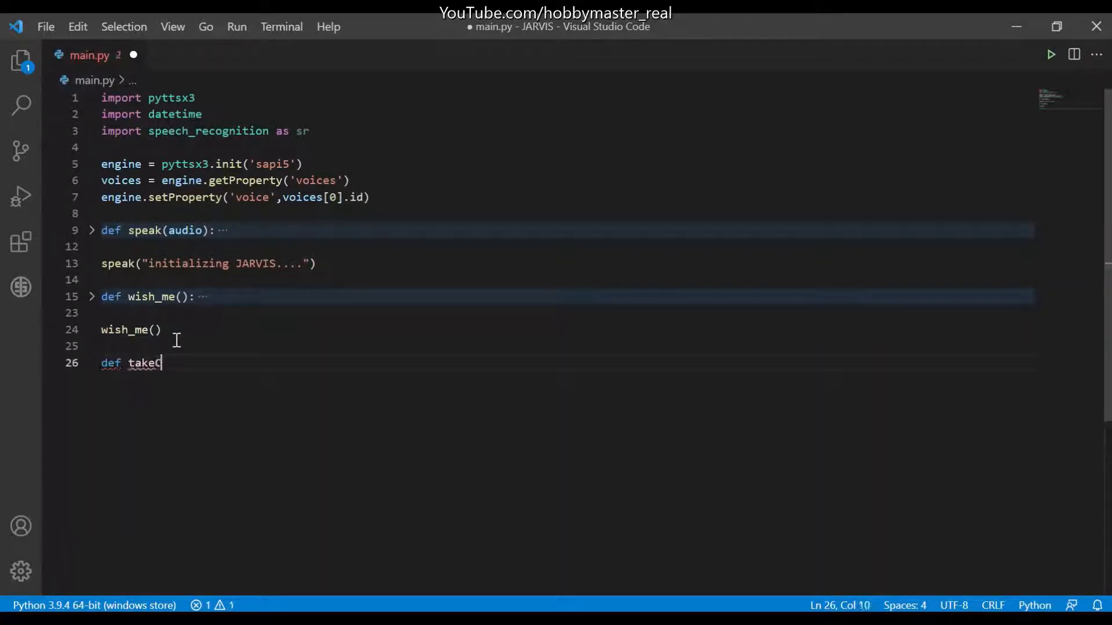
pyautogui.write('om')
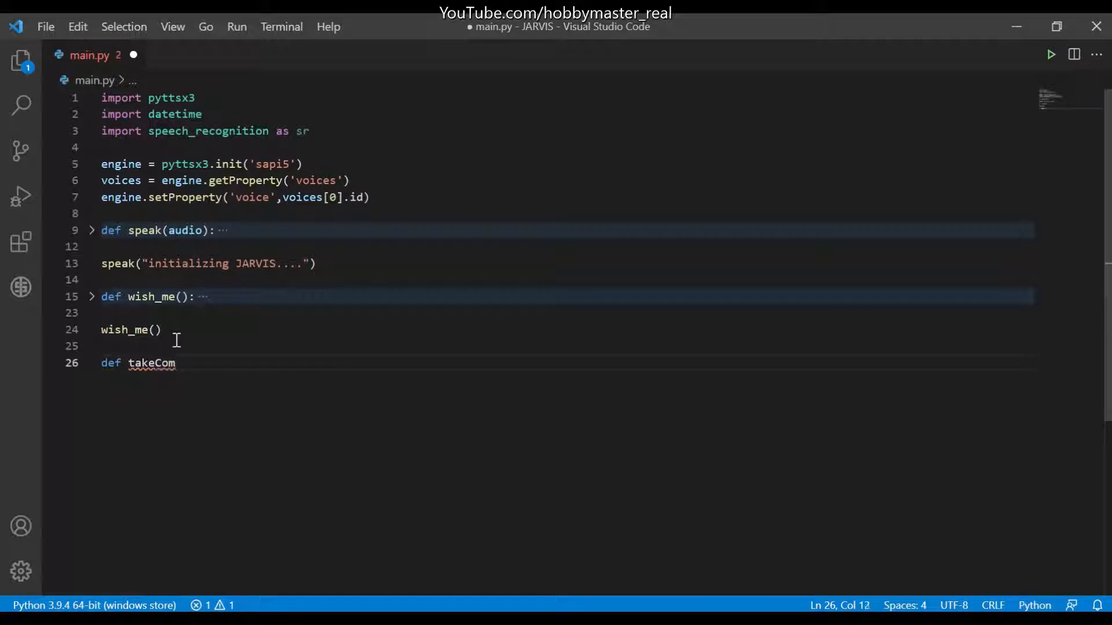
pyautogui.write('man')
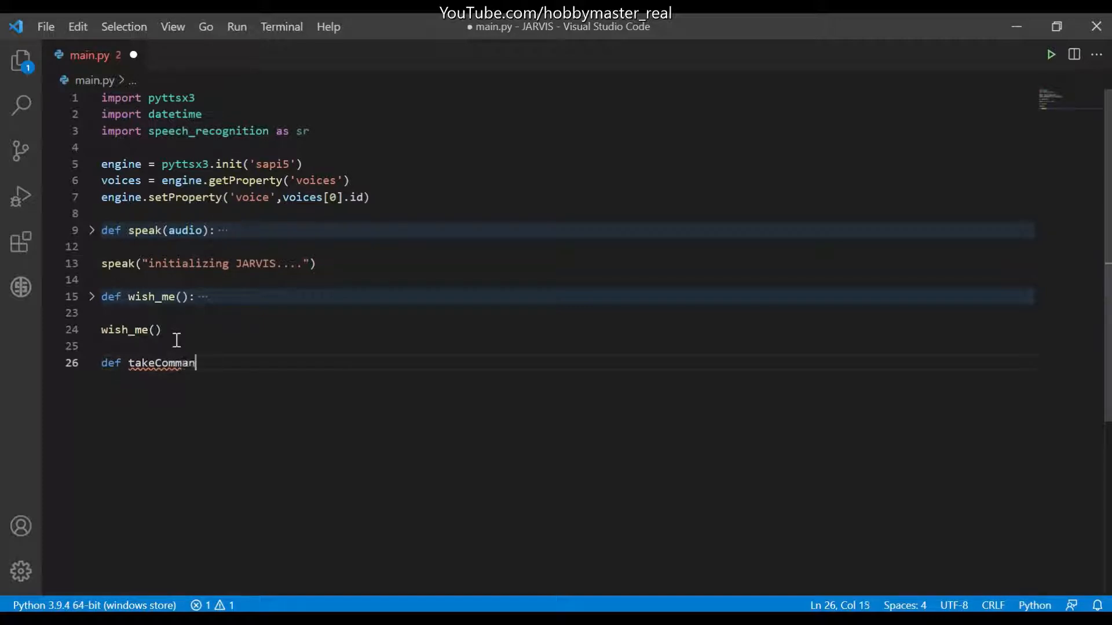
pyautogui.write('d()')
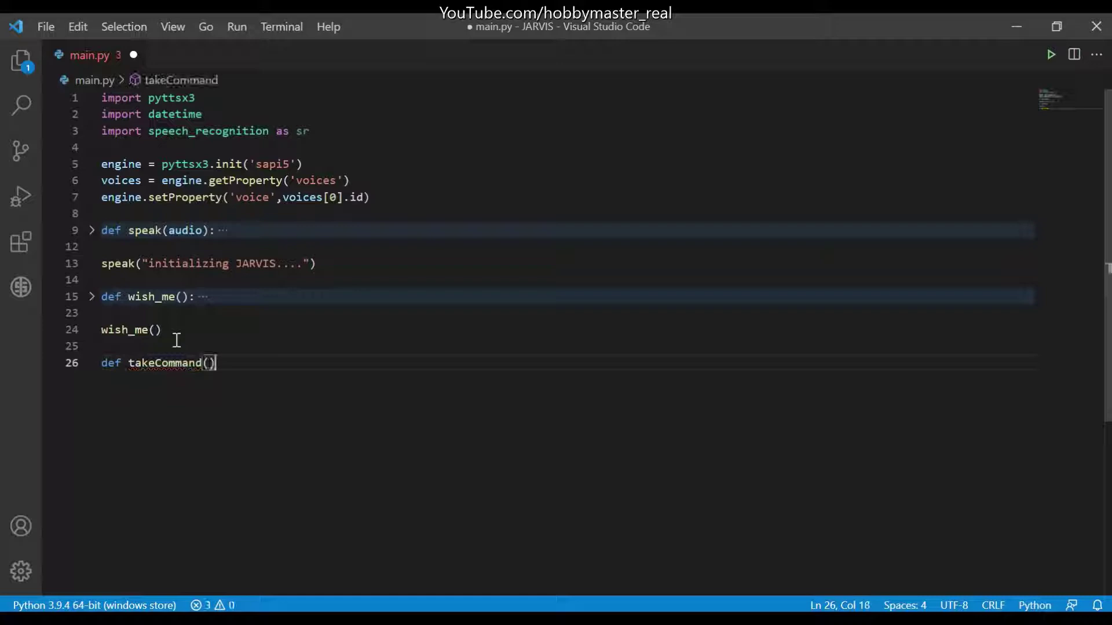
pyautogui.write(':')
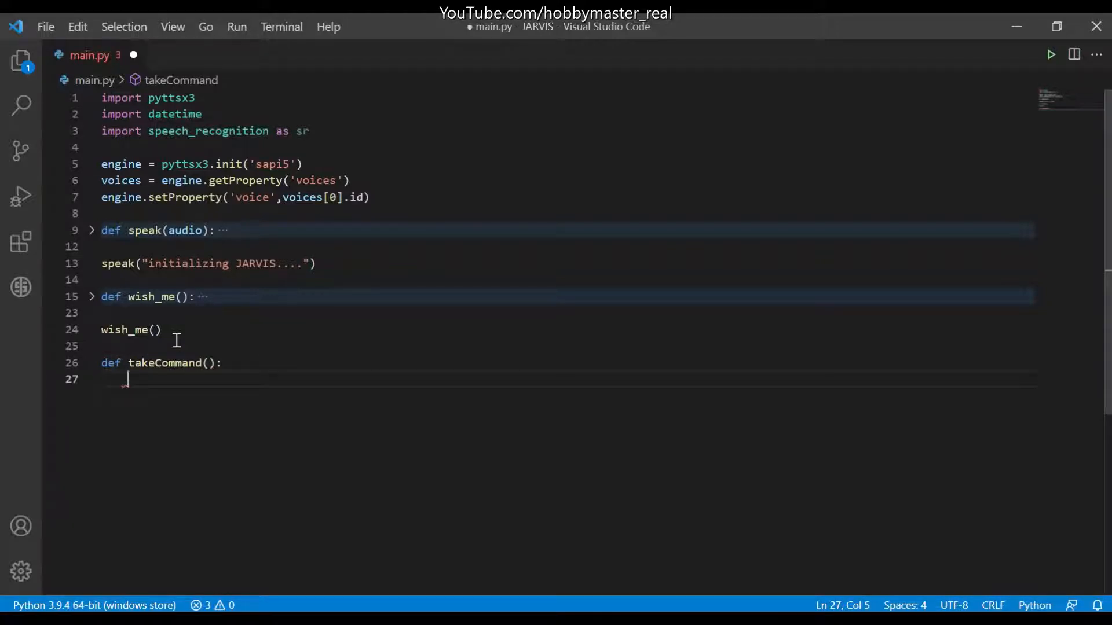
pyautogui.write('r =')
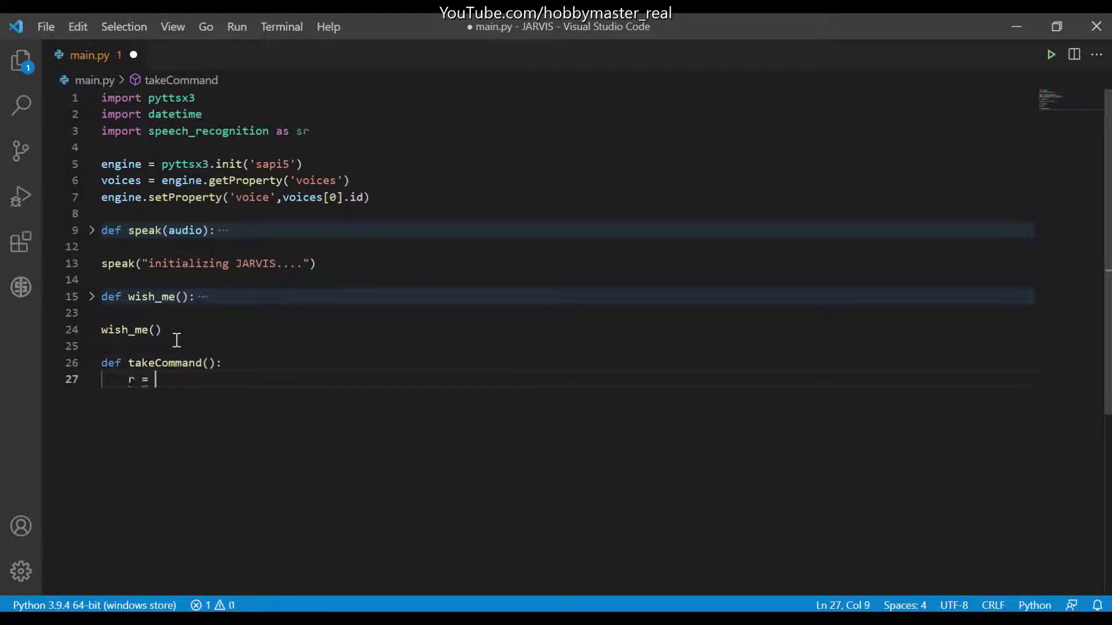
pyautogui.write('sr.Recognizer(')
pyautogui.write('with')
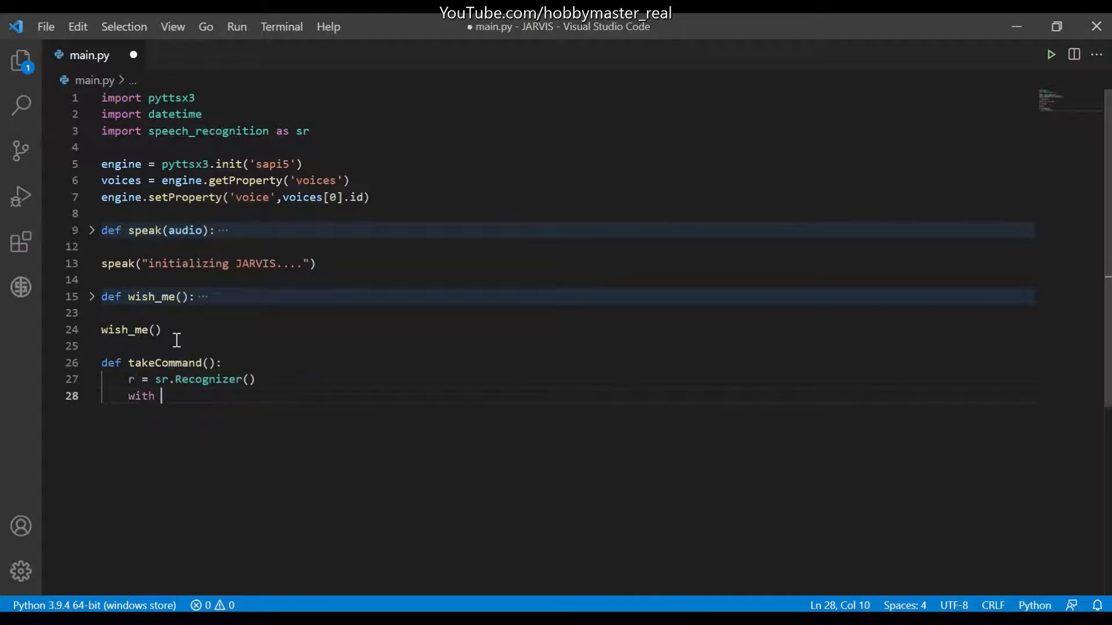
# Complete the line as 'with sr.Microphone() as source:' and print "listening" inside it.
pyautogui.write('sr.m')
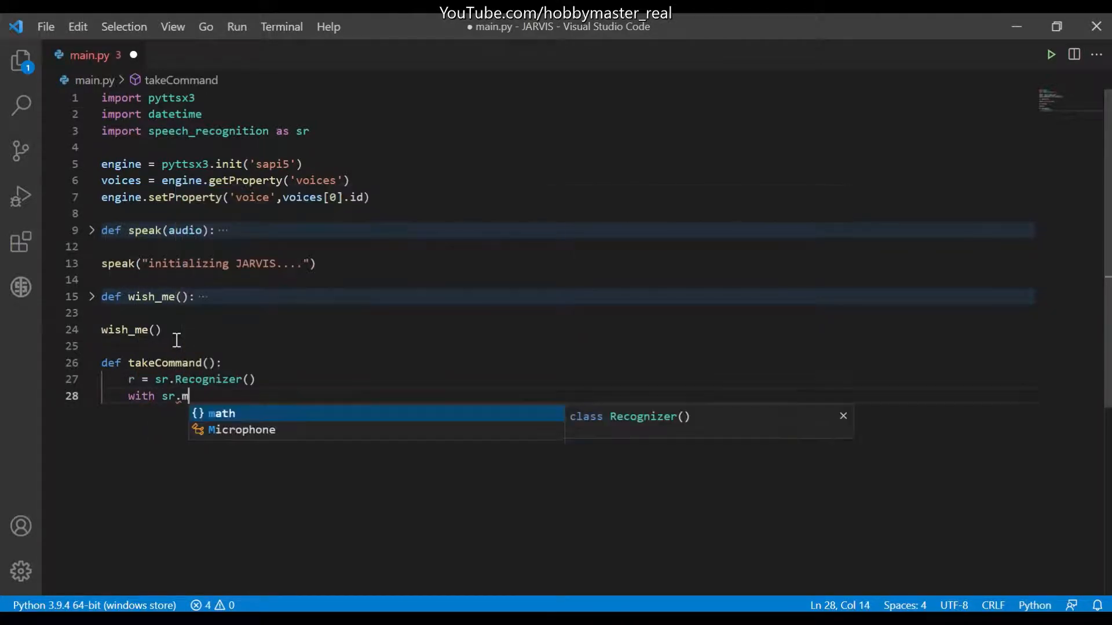
pyautogui.press('Tab')
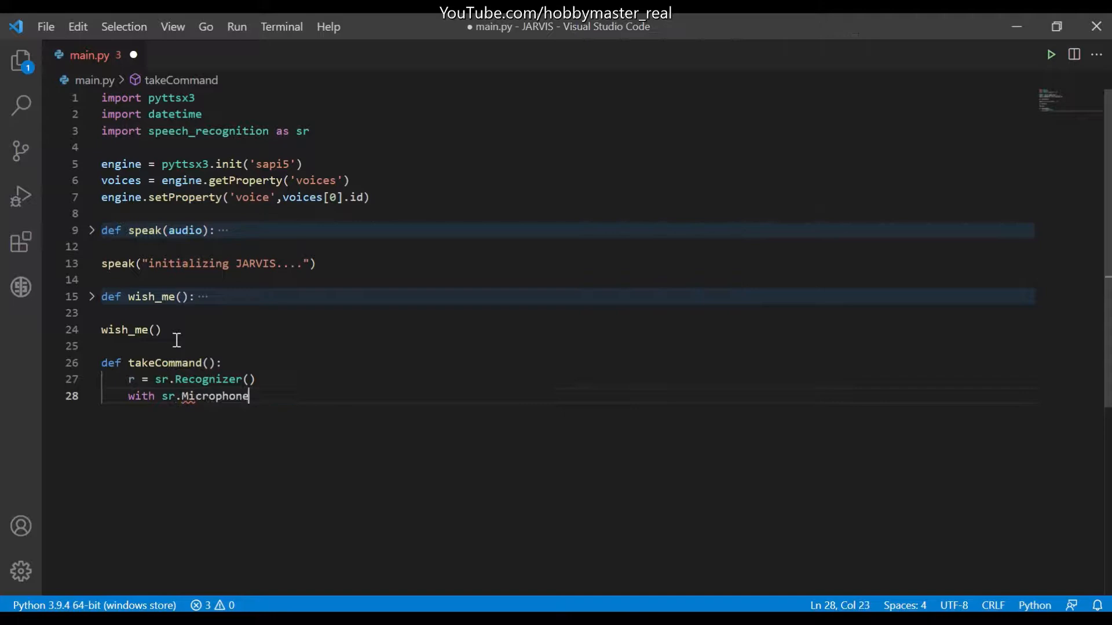
pyautogui.write('()')
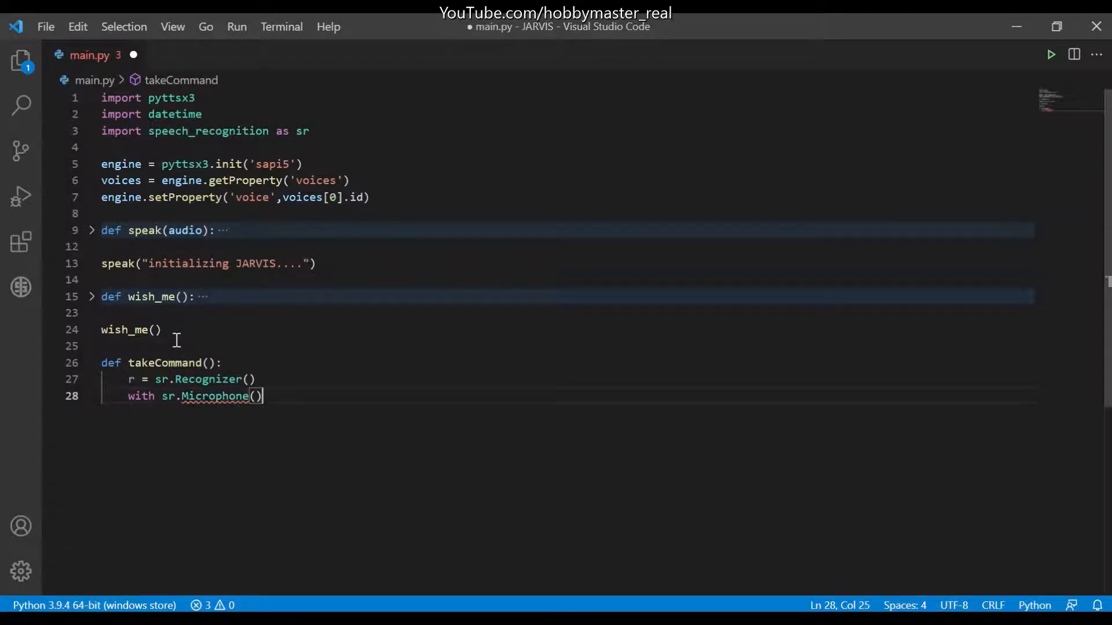
pyautogui.write('as')
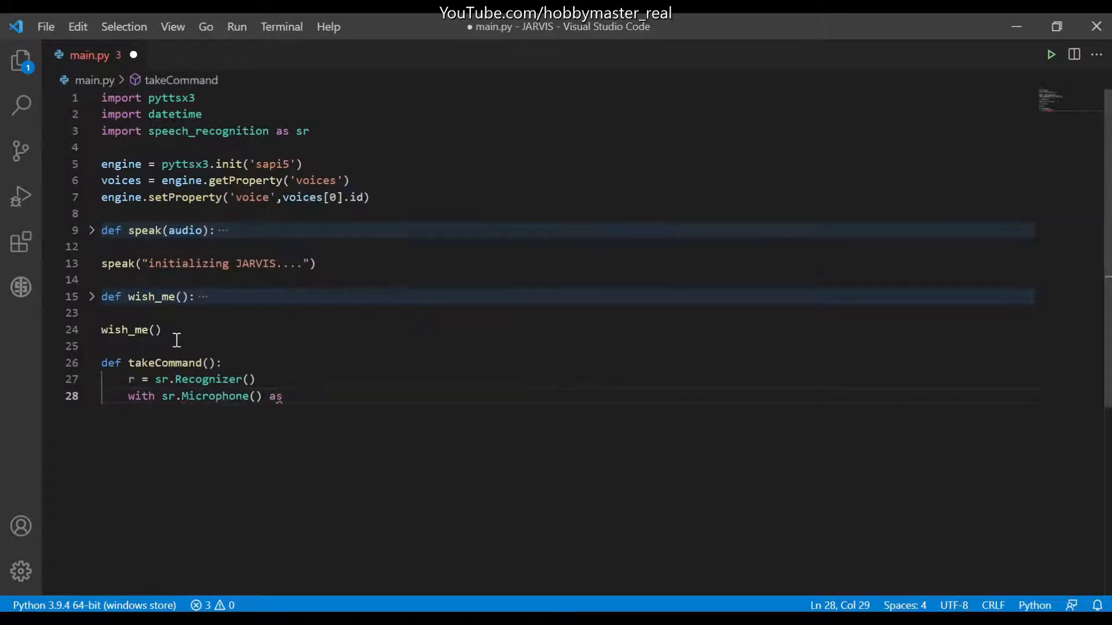
pyautogui.write('sou')
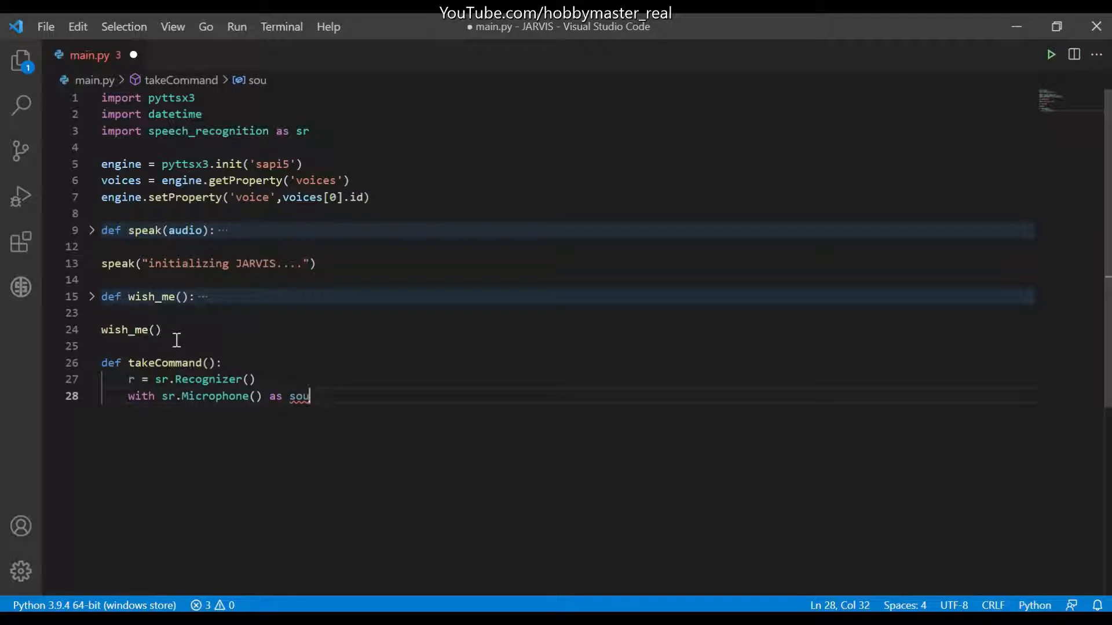
pyautogui.write('rce:')
pyautogui.write('print')
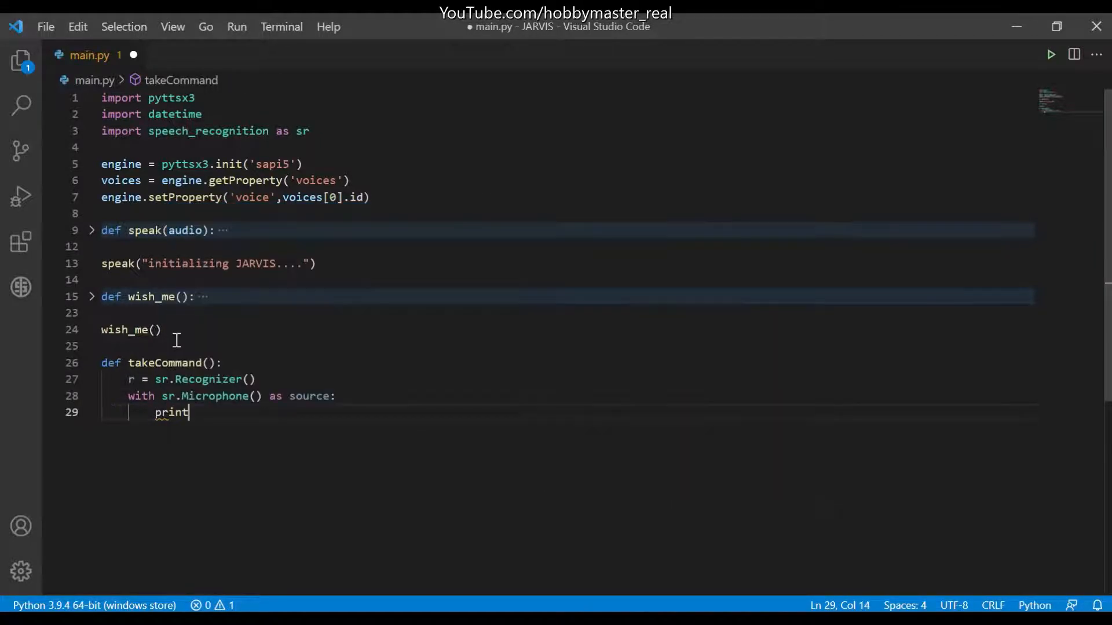
pyautogui.write('("1")')
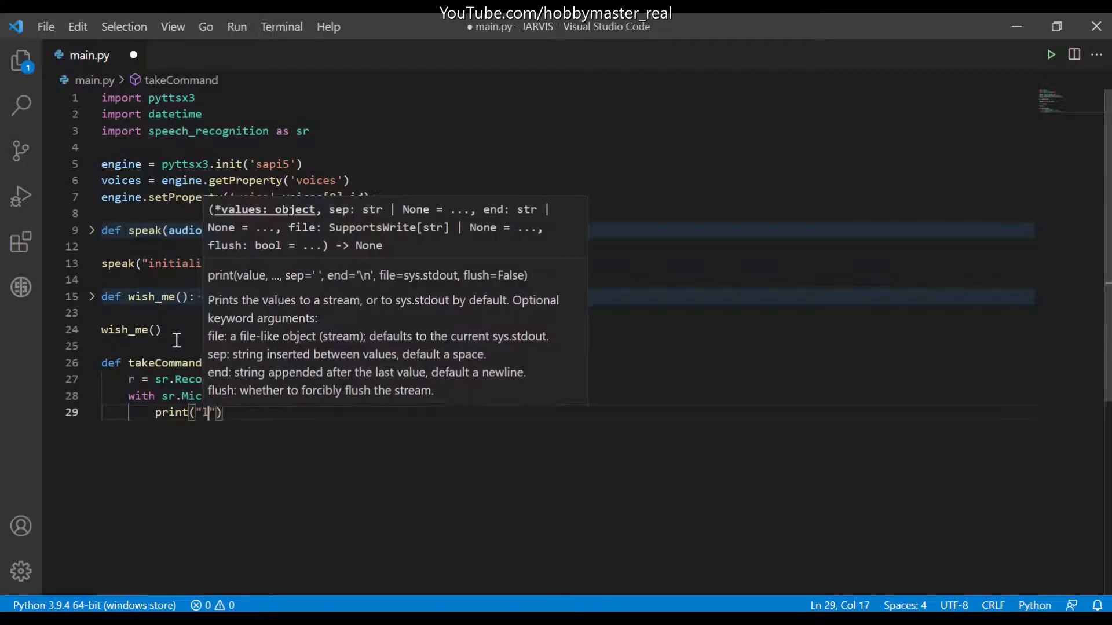
pyautogui.write('istening')
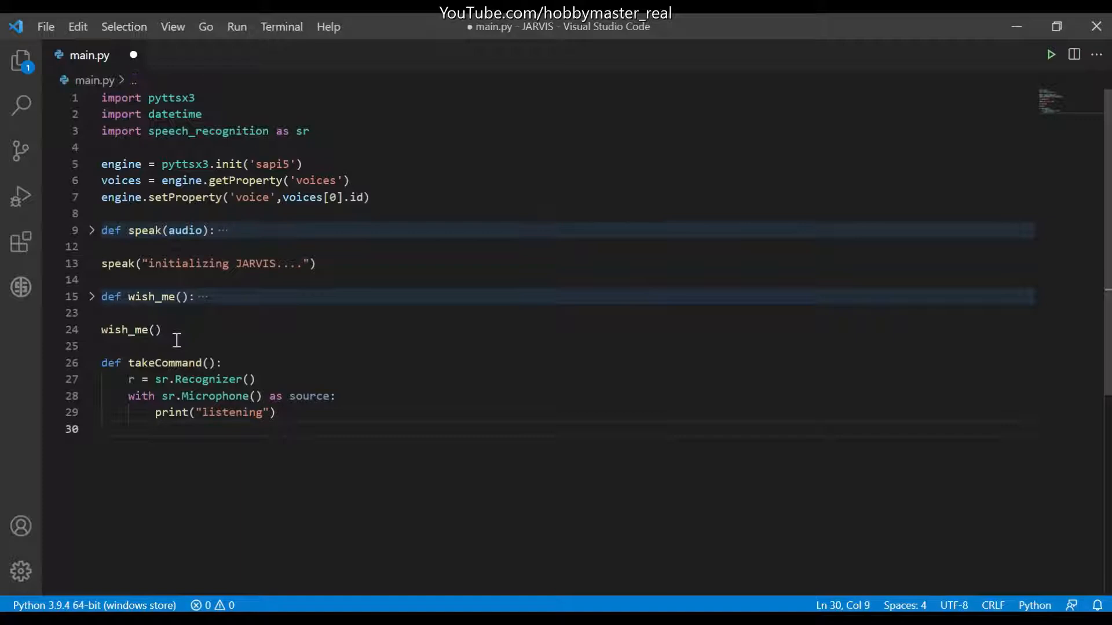
# Add r.pause_threshold = 1 below the listening print.
pyautogui.write('r.pa')
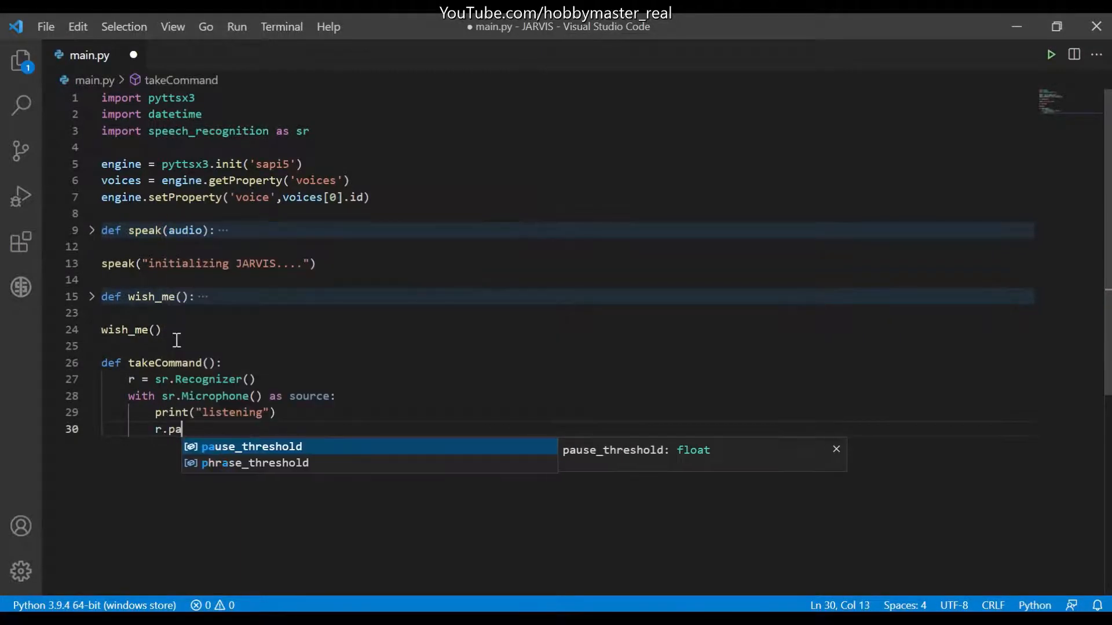
pyautogui.press('Tab')
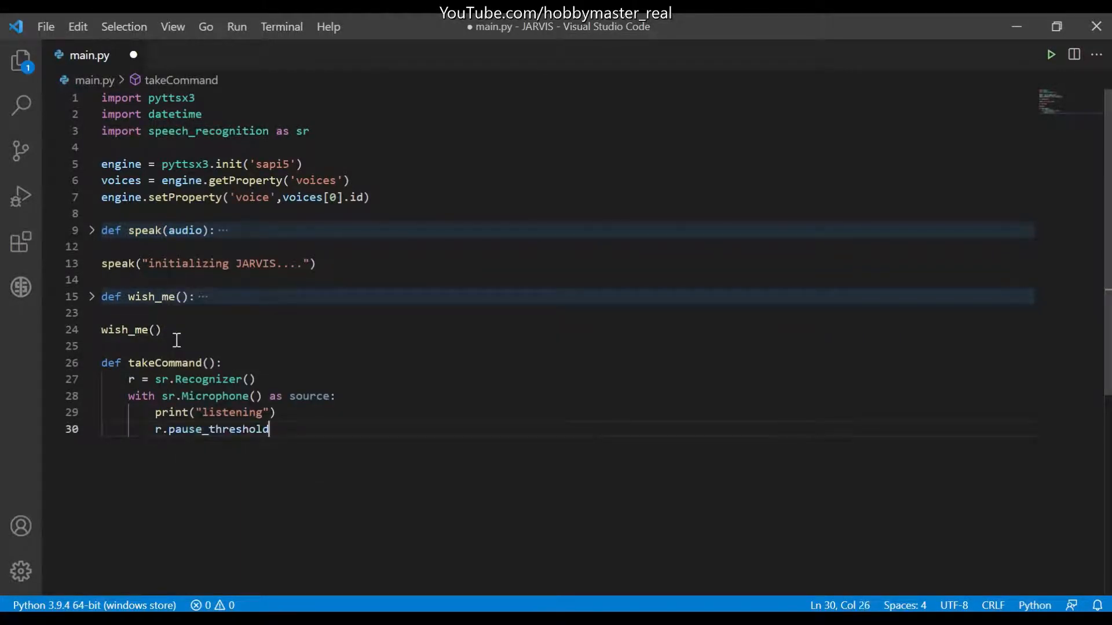
pyautogui.write('=')
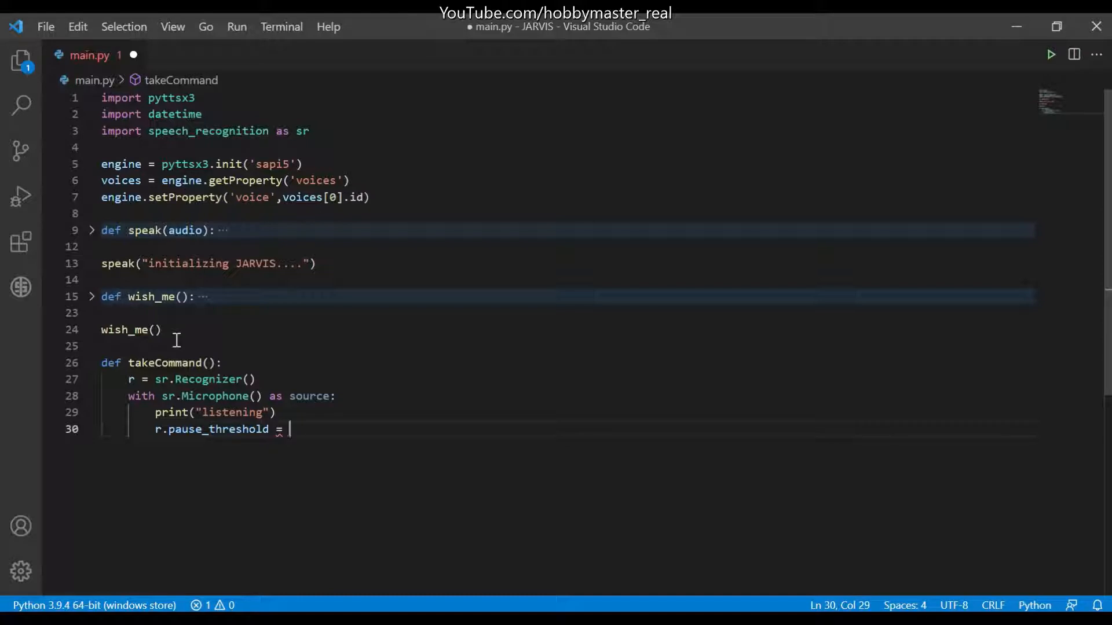
pyautogui.write('1')
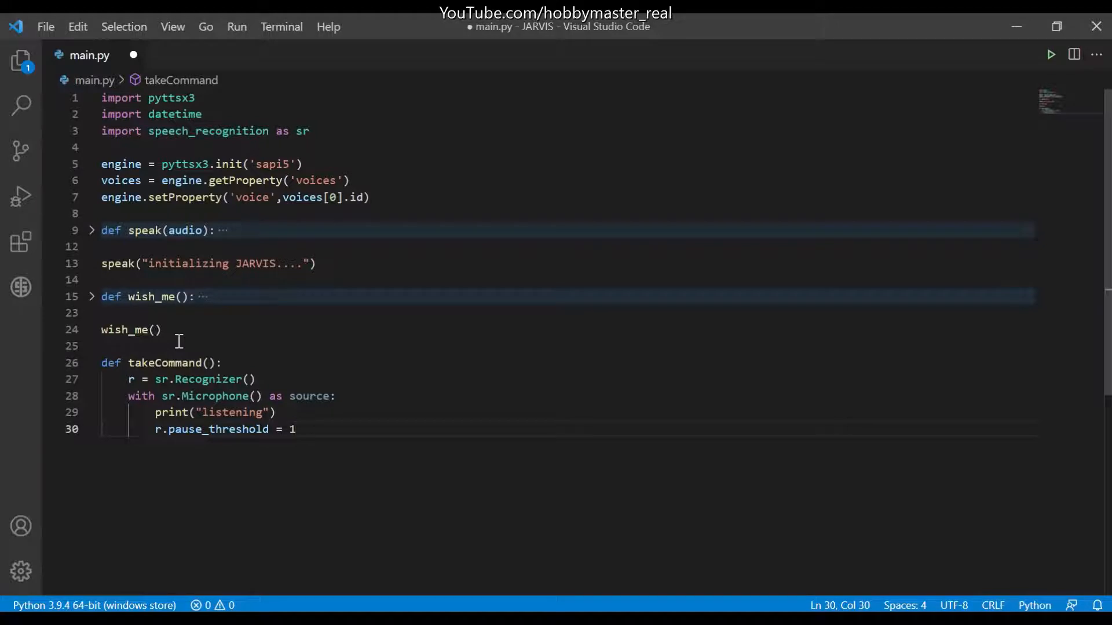
pyautogui.press('Enter')
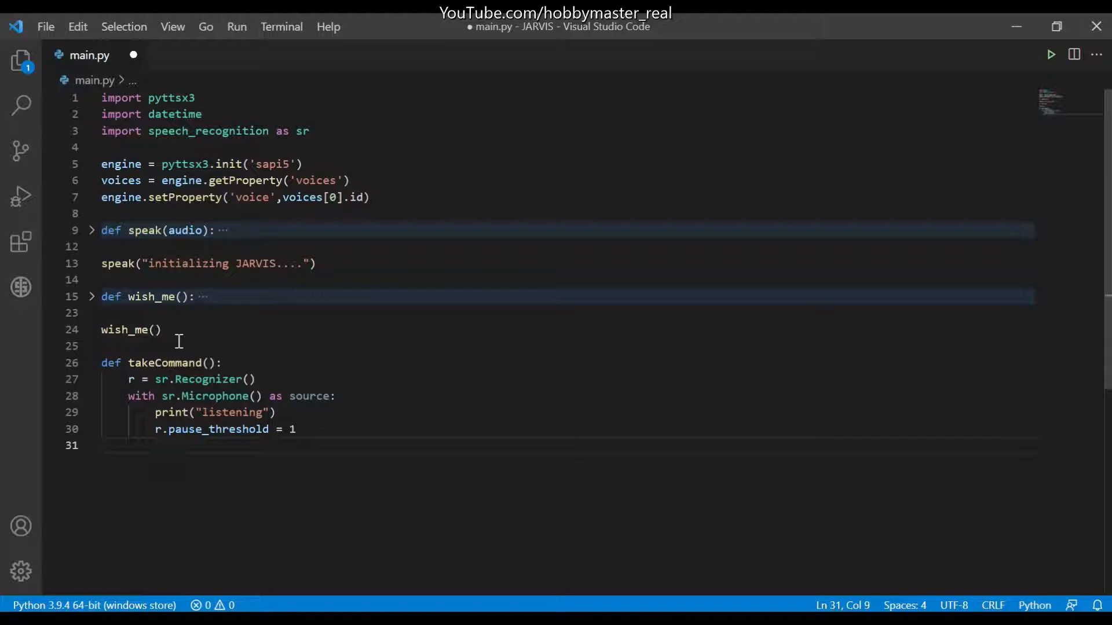
# Capture the microphone input with audio = r.listen(source).
pyautogui.write('audio')
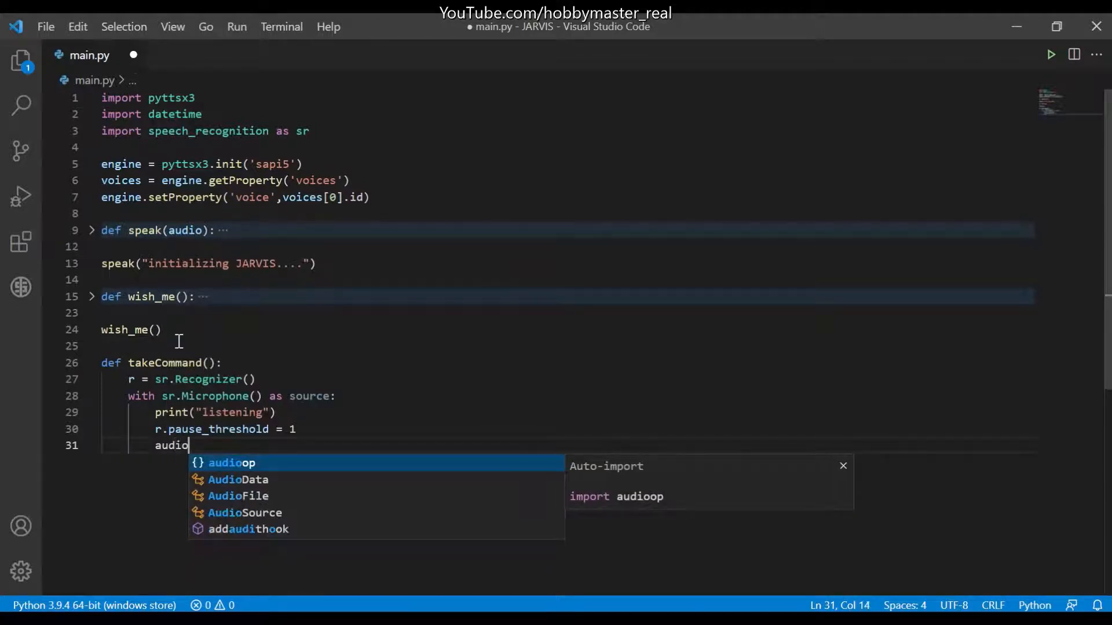
pyautogui.write('= r')
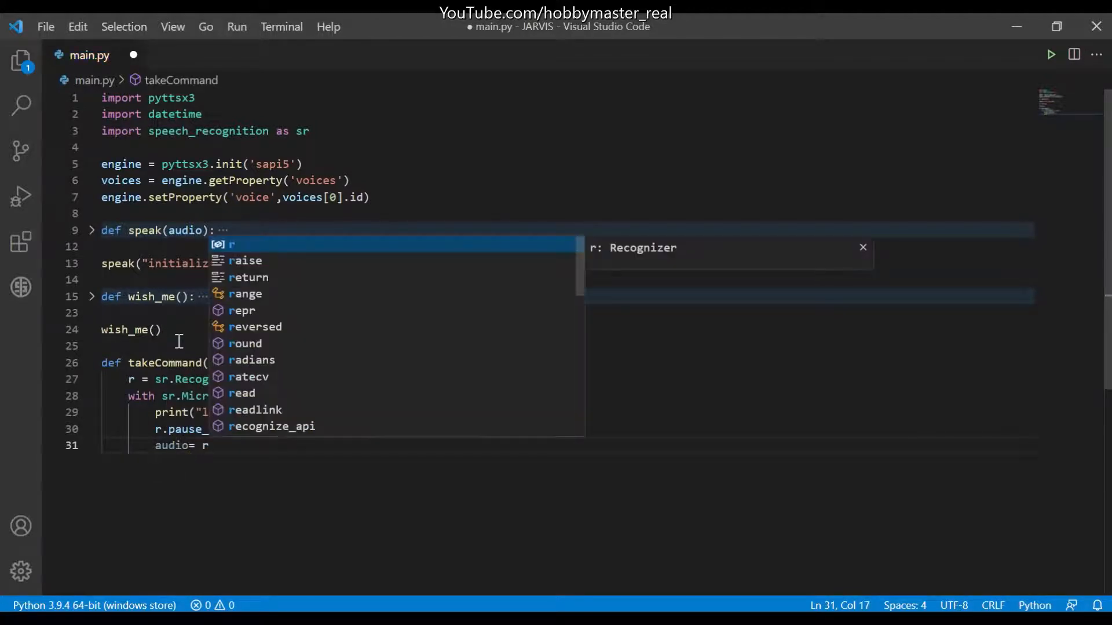
pyautogui.write('.listen')
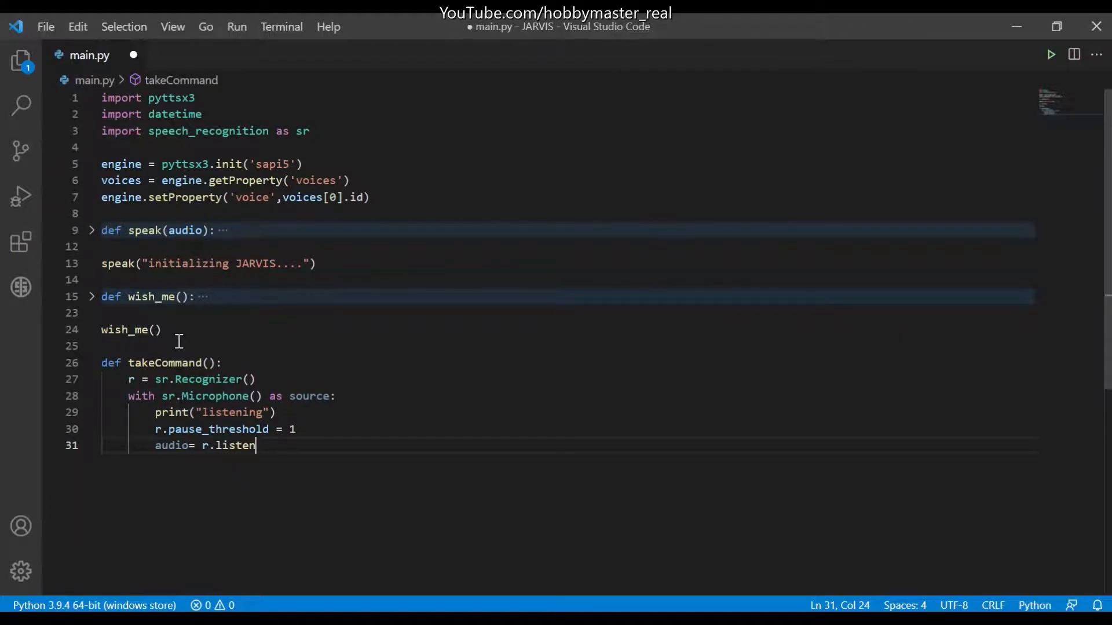
pyautogui.write('(sour')
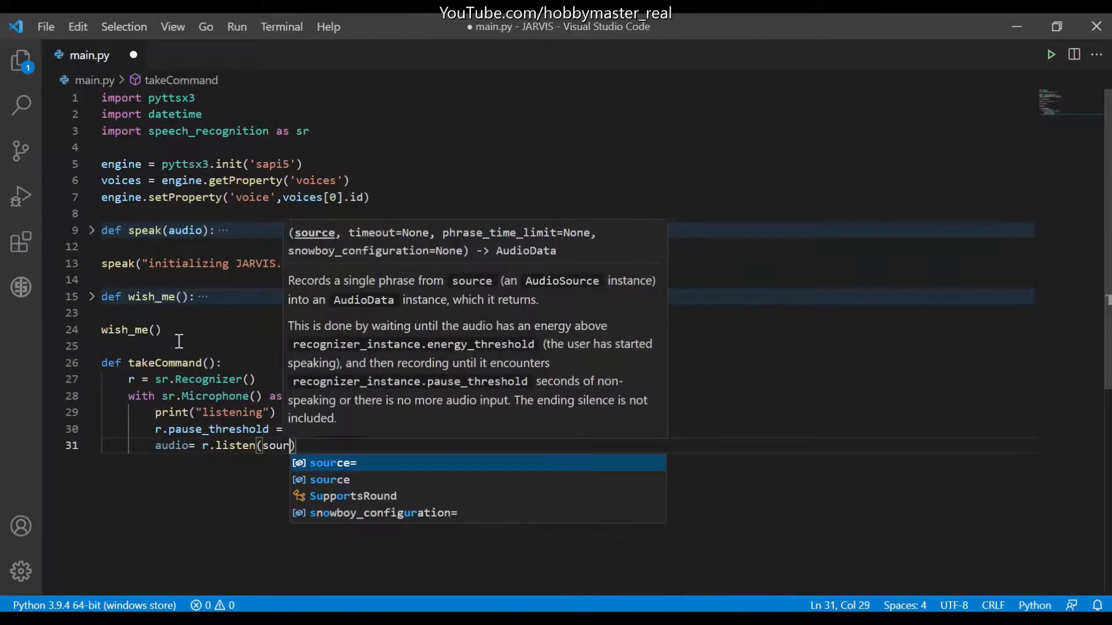
pyautogui.press('Enter')
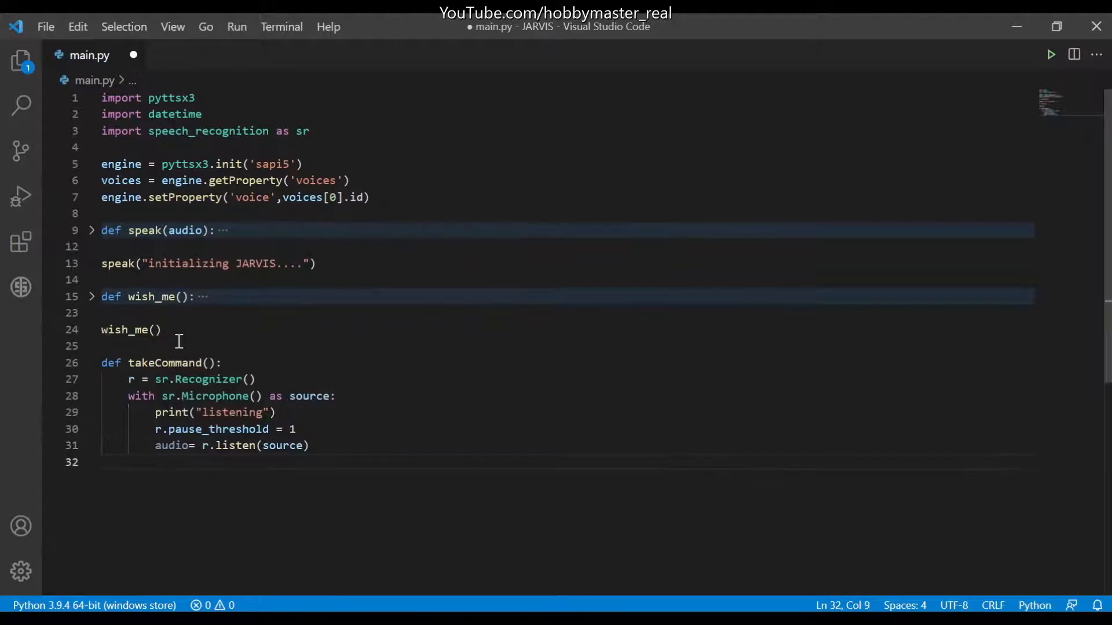
pyautogui.write('try:')
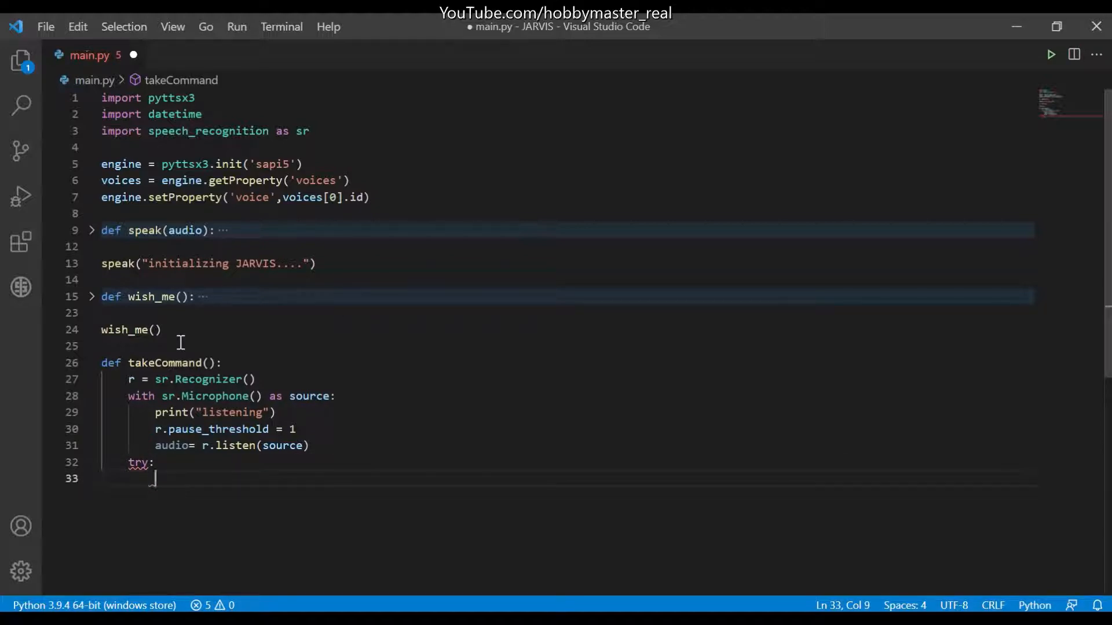
# Print "recognising.." at the start of the try block.
pyautogui.write('pri')
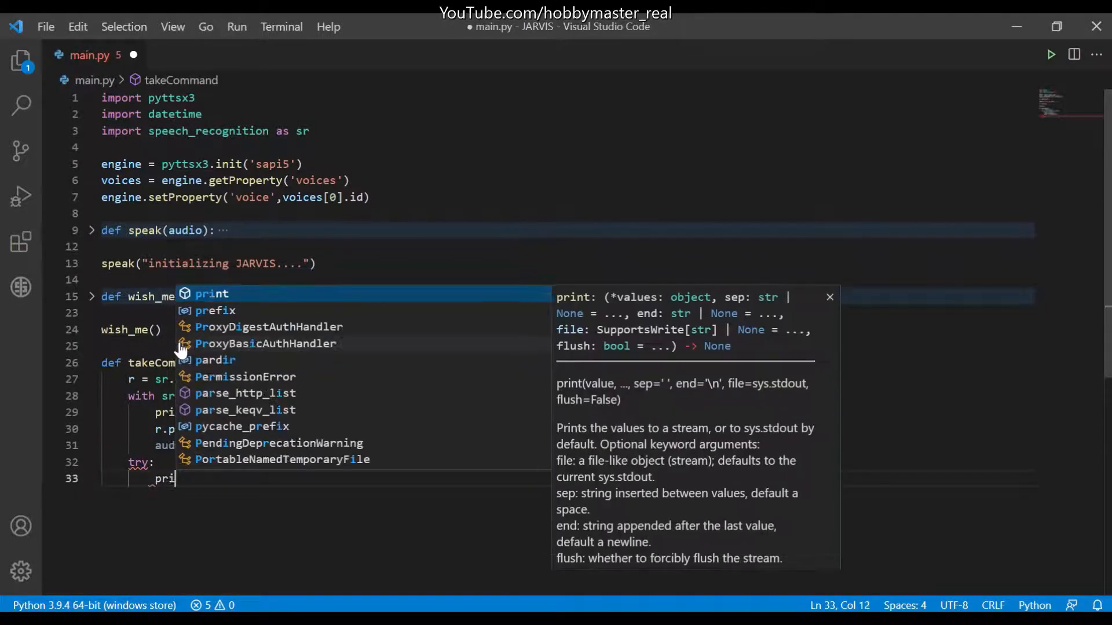
pyautogui.press('Tab')
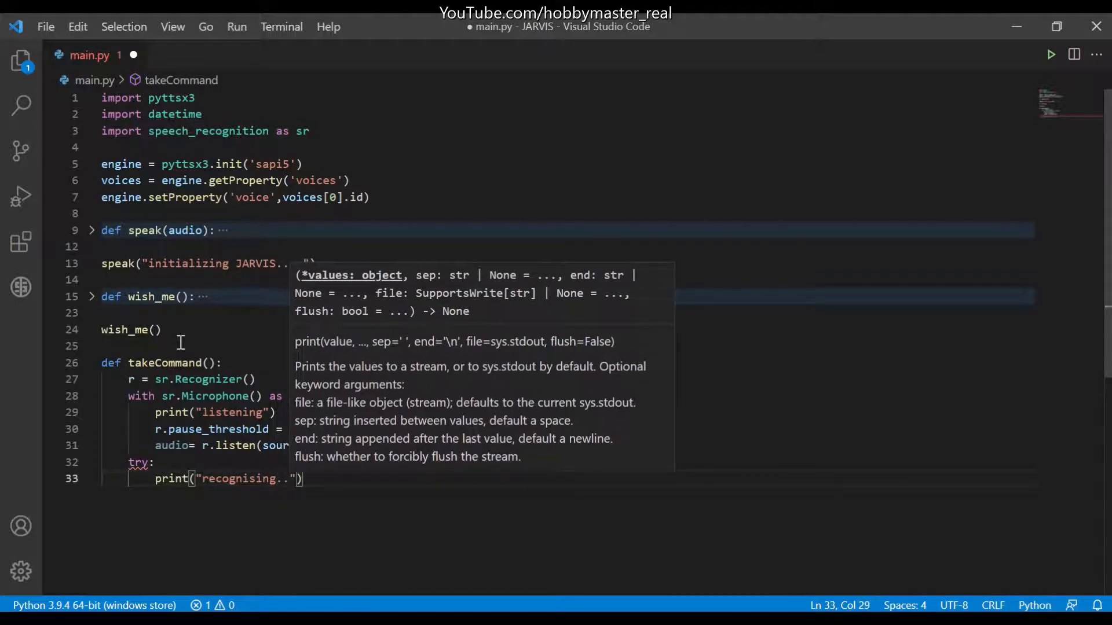
pyautogui.press('Enter')
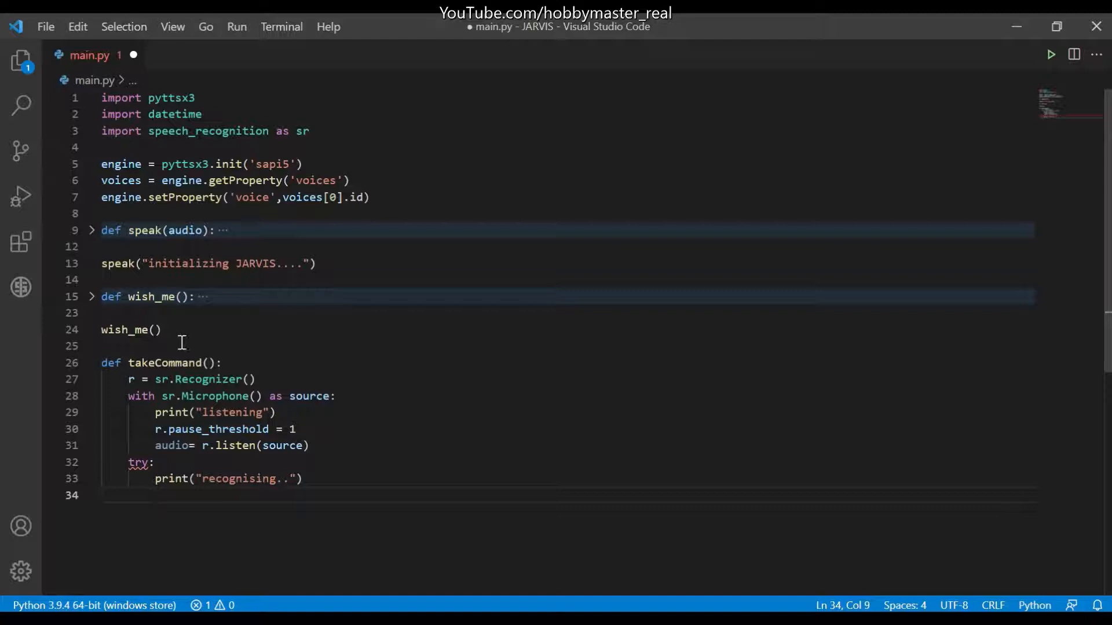
# Store r.recognize_google(audio, language='eng-in') in query.
pyautogui.write('query =')
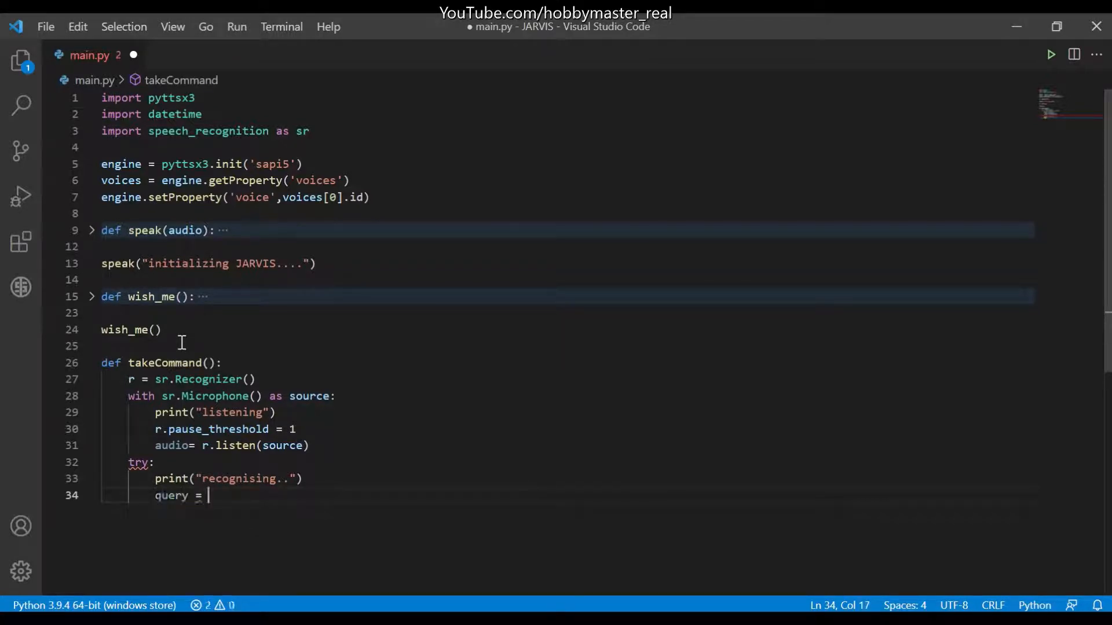
pyautogui.write('r.recognize_google(')
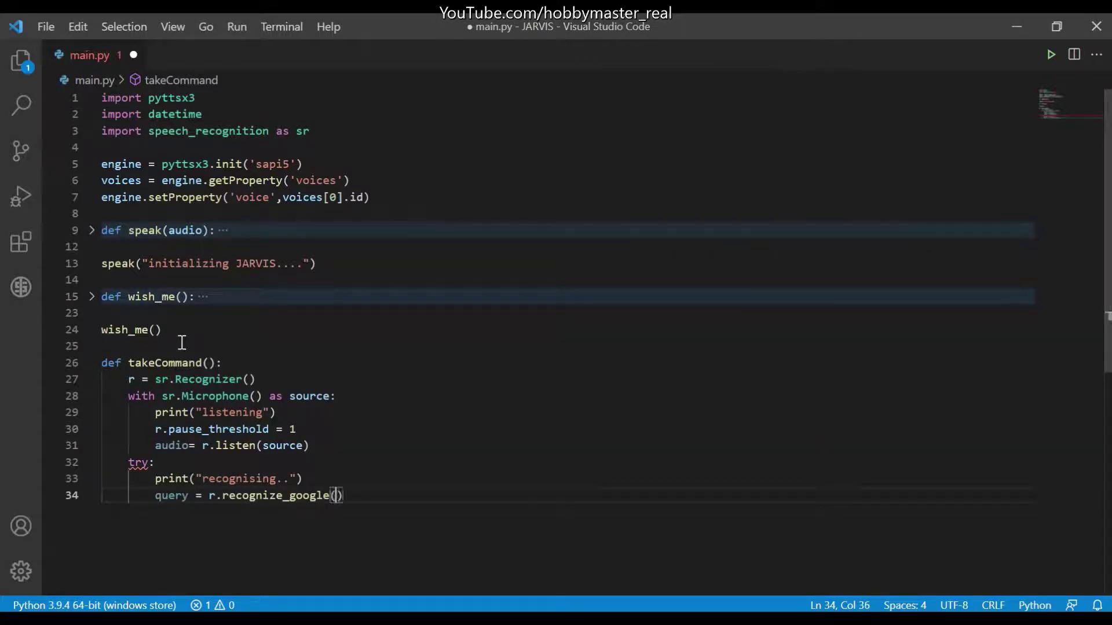
pyautogui.write('audio')
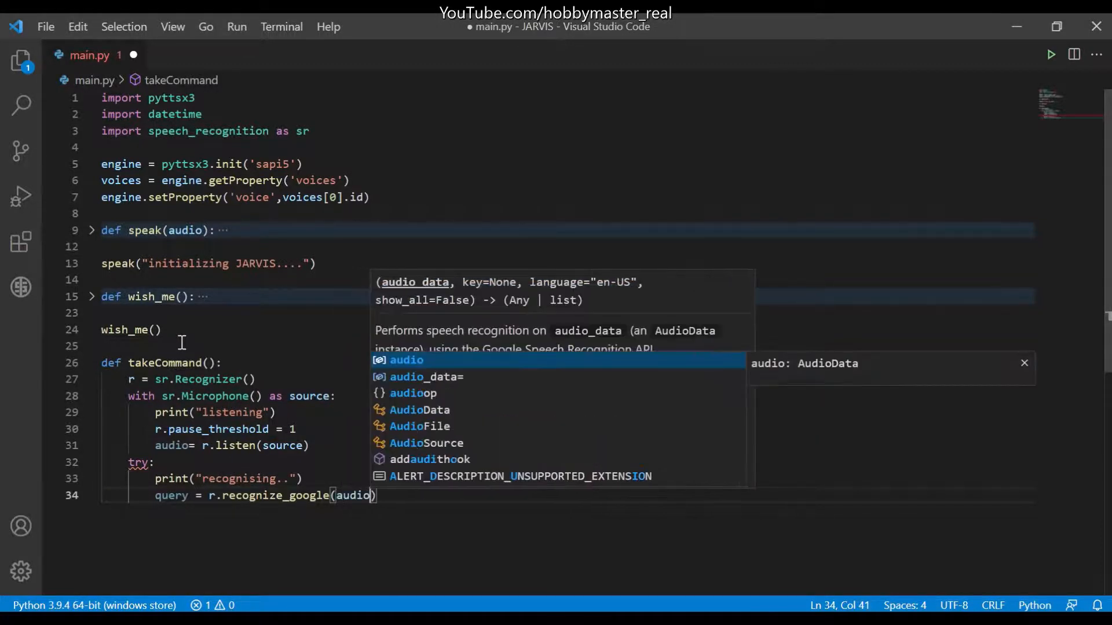
pyautogui.write(',')
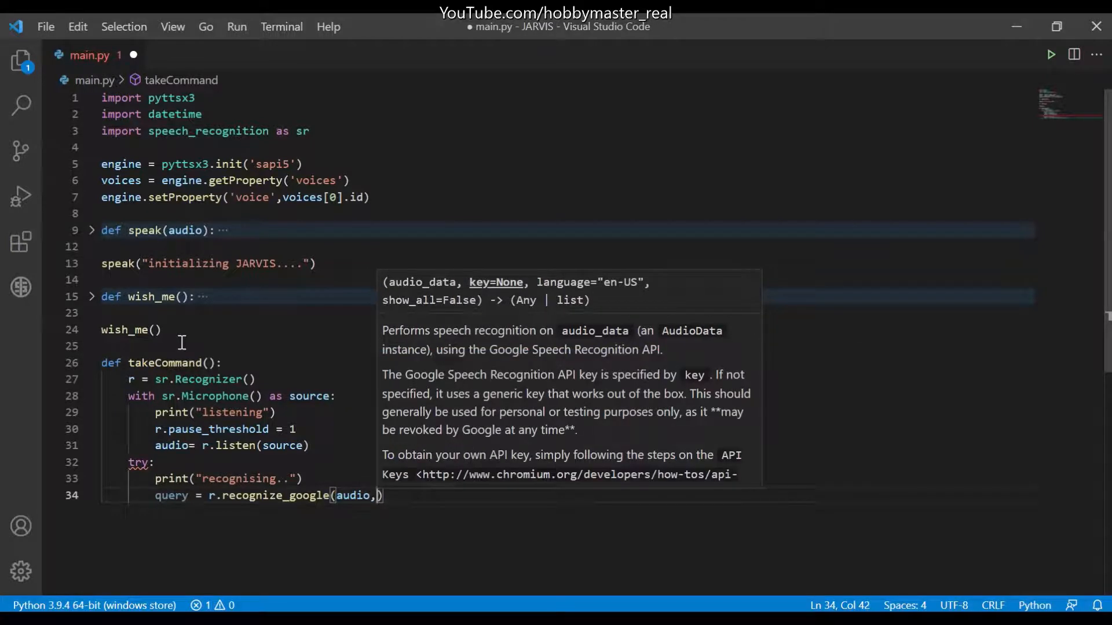
pyautogui.write("language='")
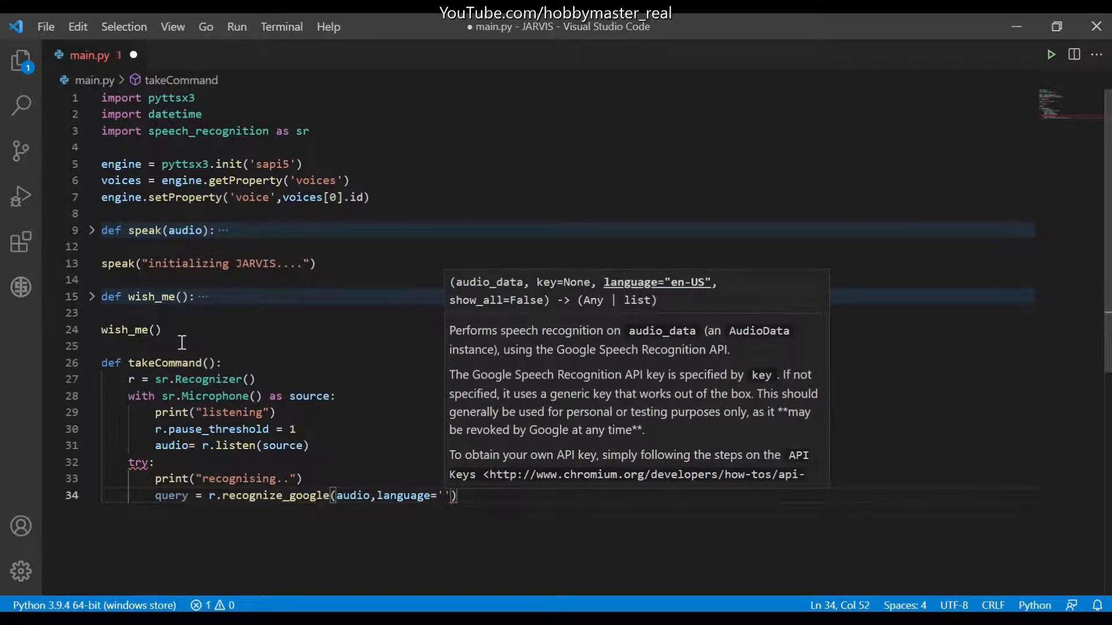
pyautogui.write('eng-')
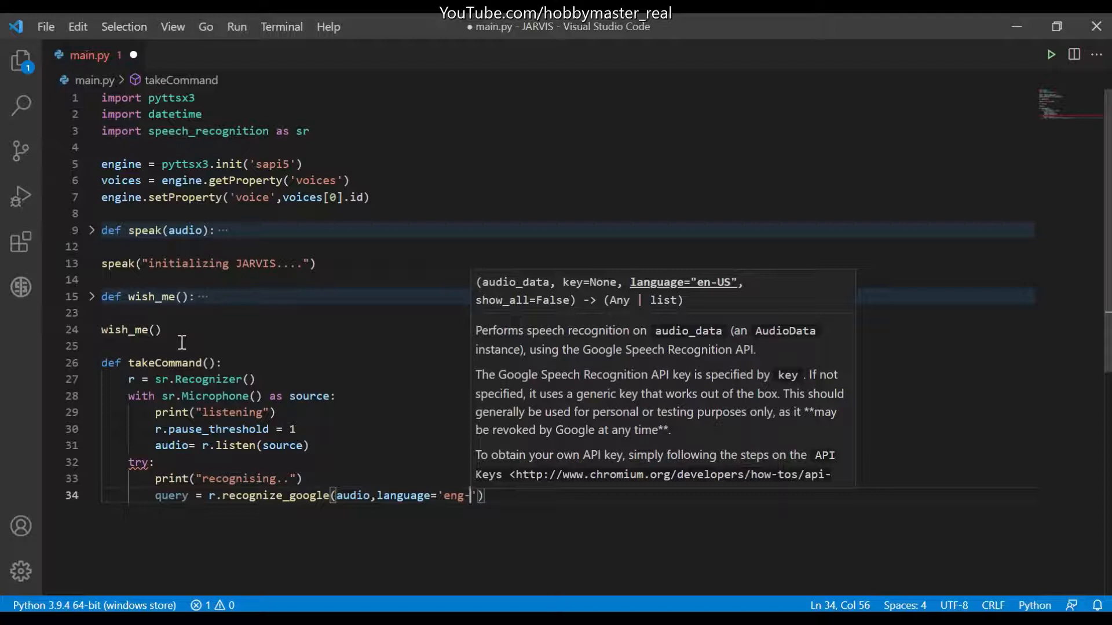
pyautogui.write('in')
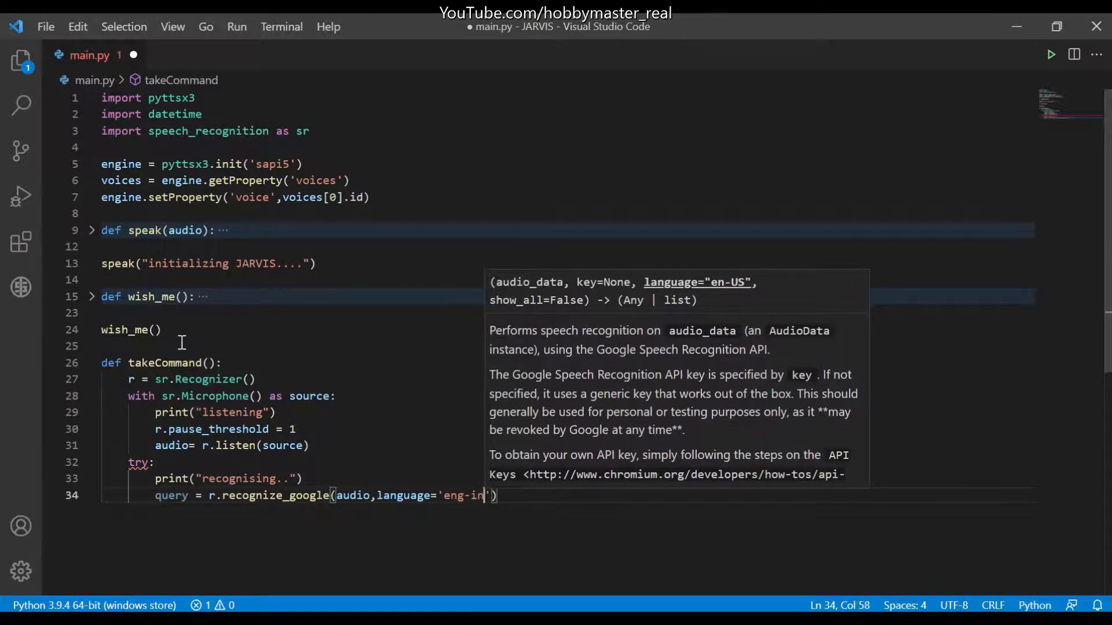
pyautogui.press('Enter')
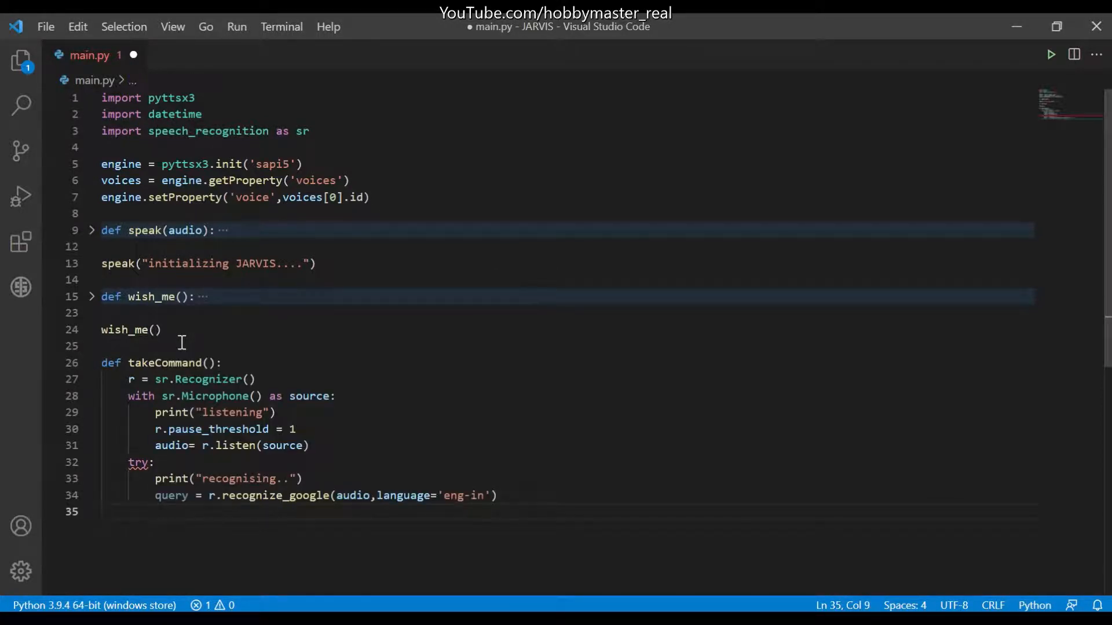
# Print f"user said : {query}\n" inside the try block.
pyautogui.write('print')
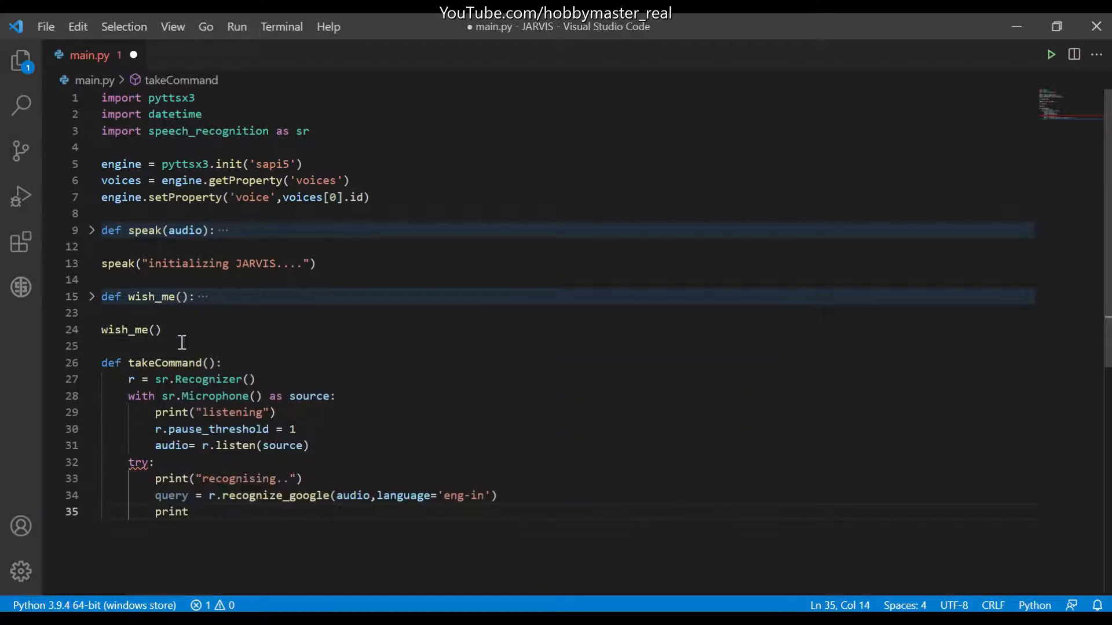
pyautogui.write('(f"')
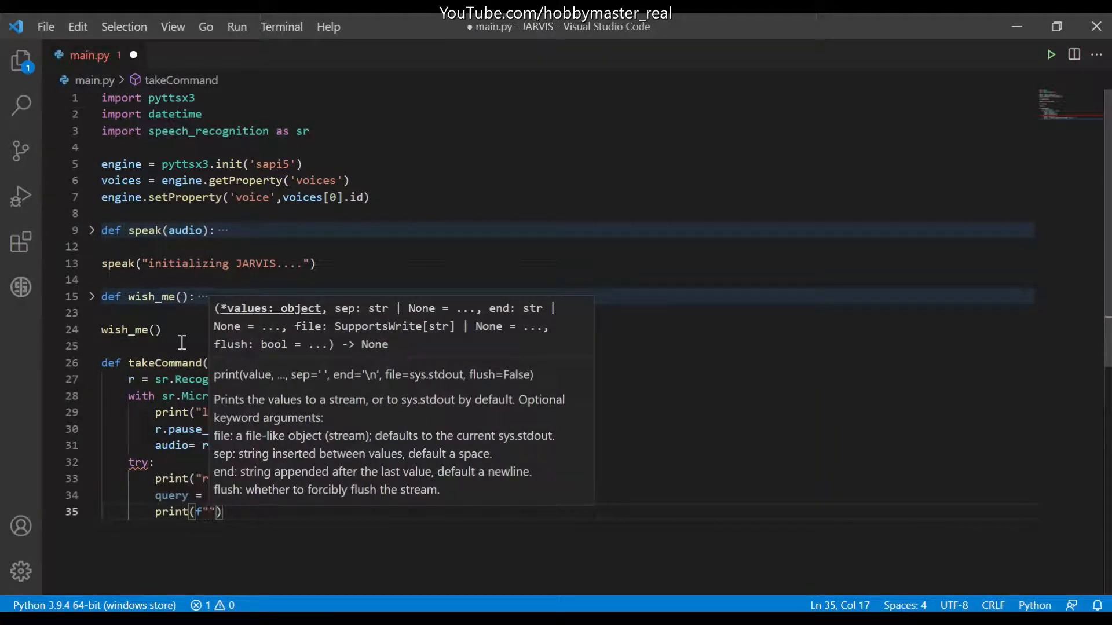
pyautogui.write('user said :')
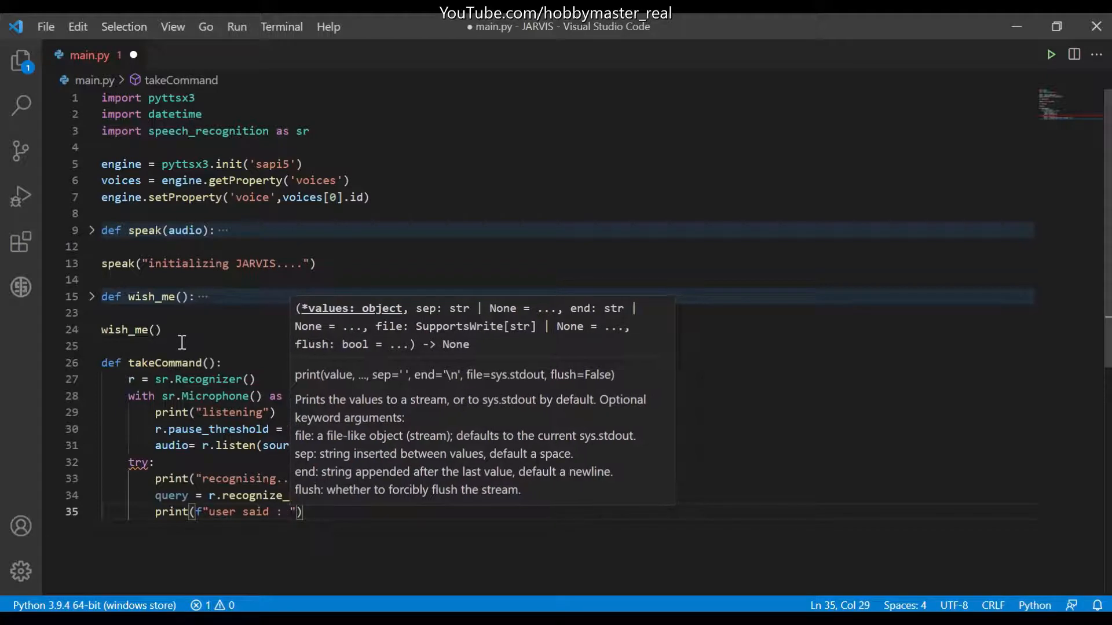
pyautogui.write('{query')
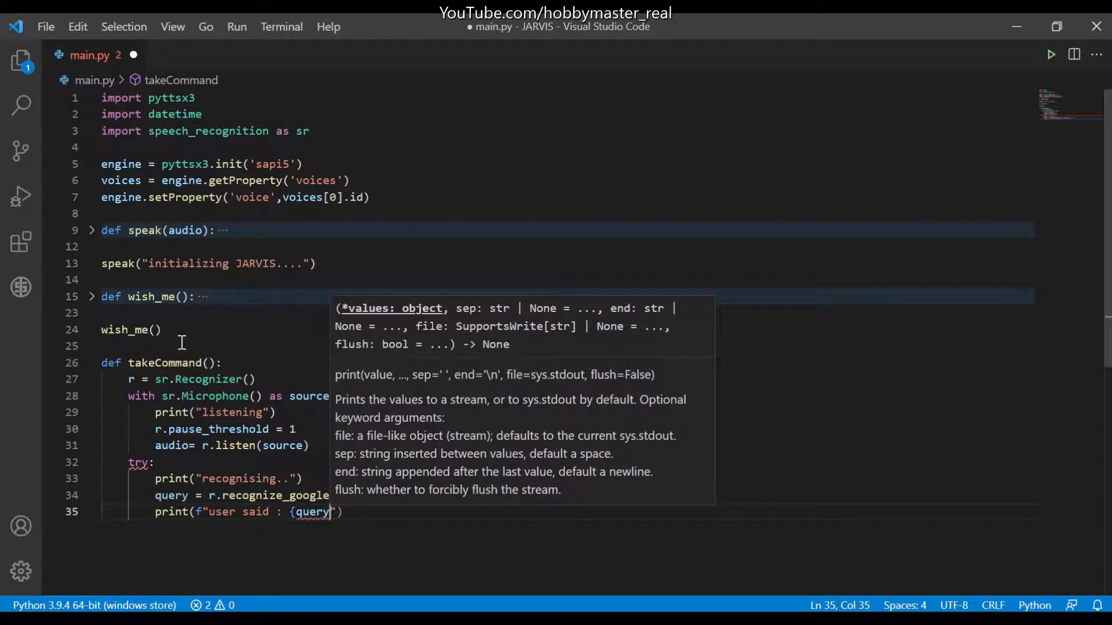
pyautogui.write('}0')
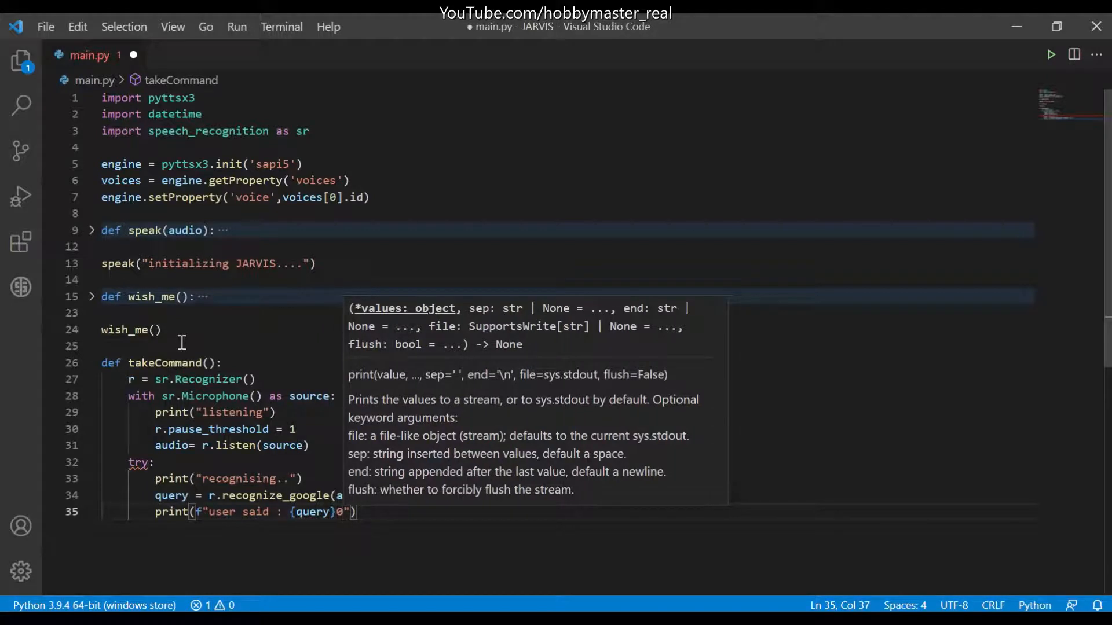
pyautogui.press('Backspace')
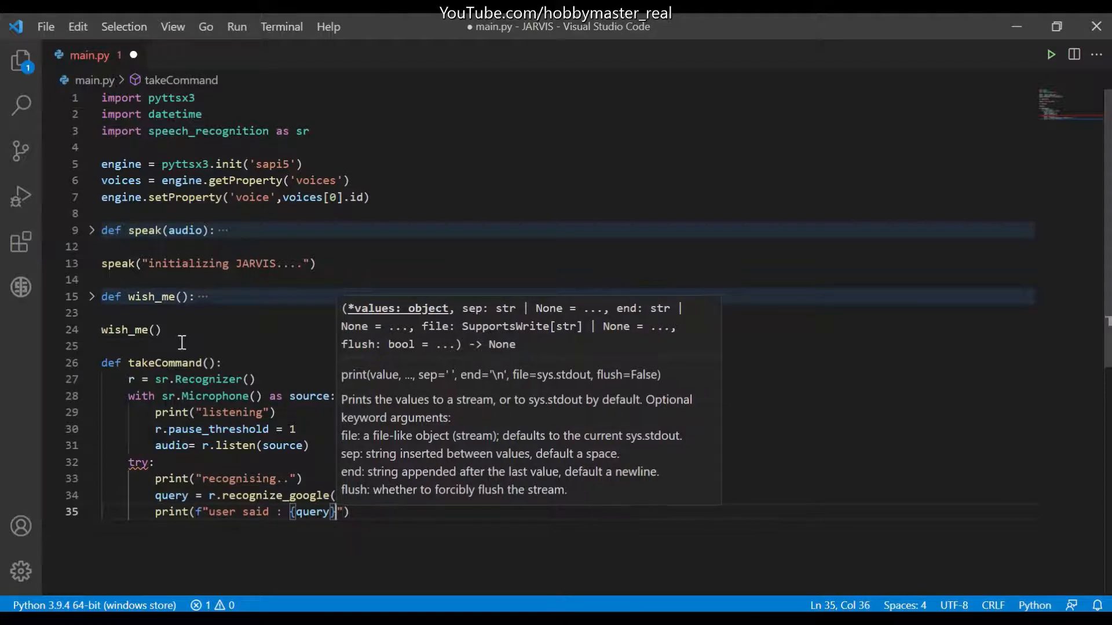
pyautogui.write('\\n')
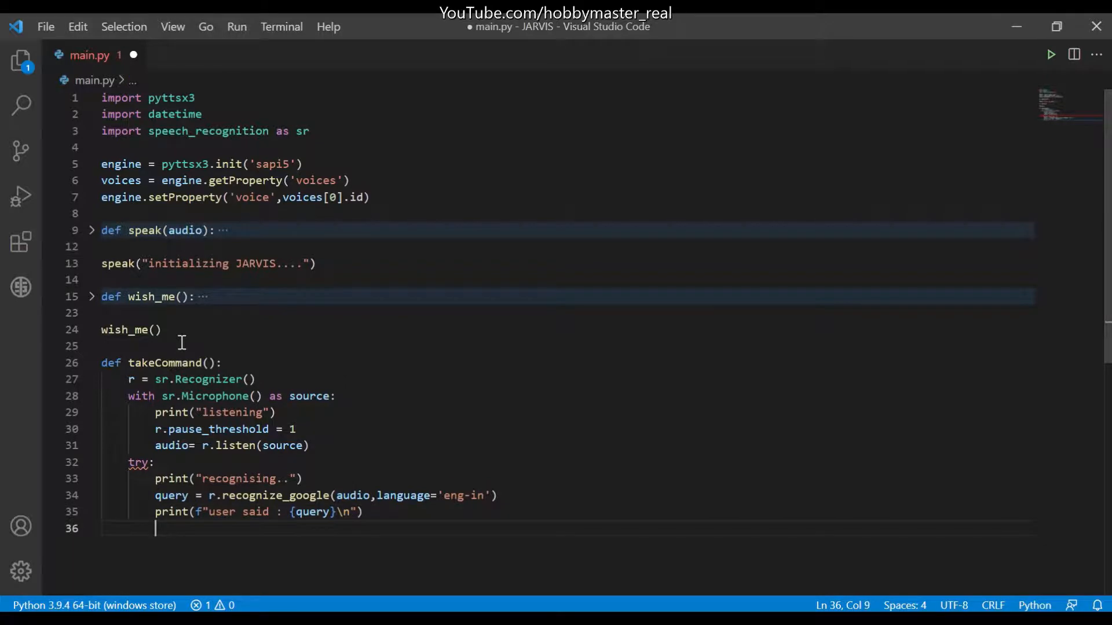
# Add an 'except Exception as e:' branch after the try block.
pyautogui.write('exc')
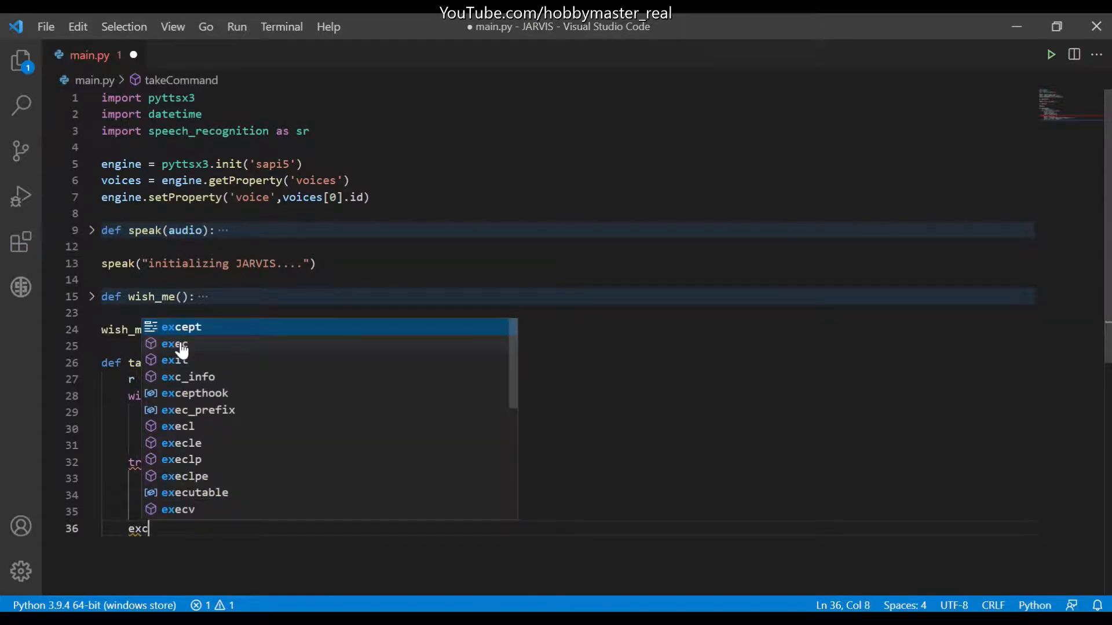
pyautogui.write('ept')
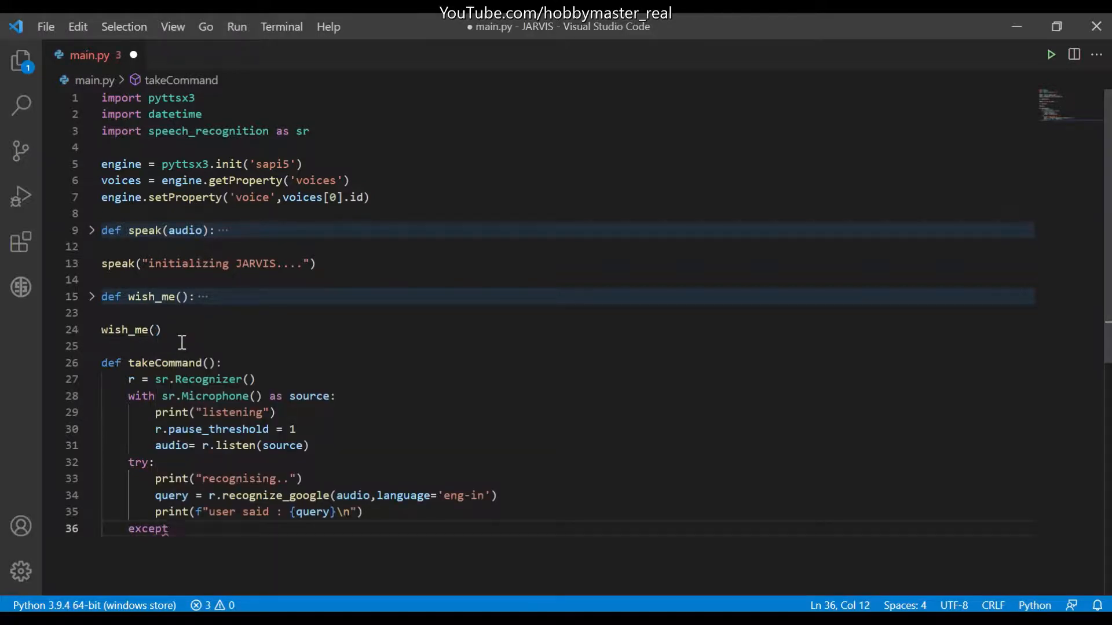
pyautogui.write('excep')
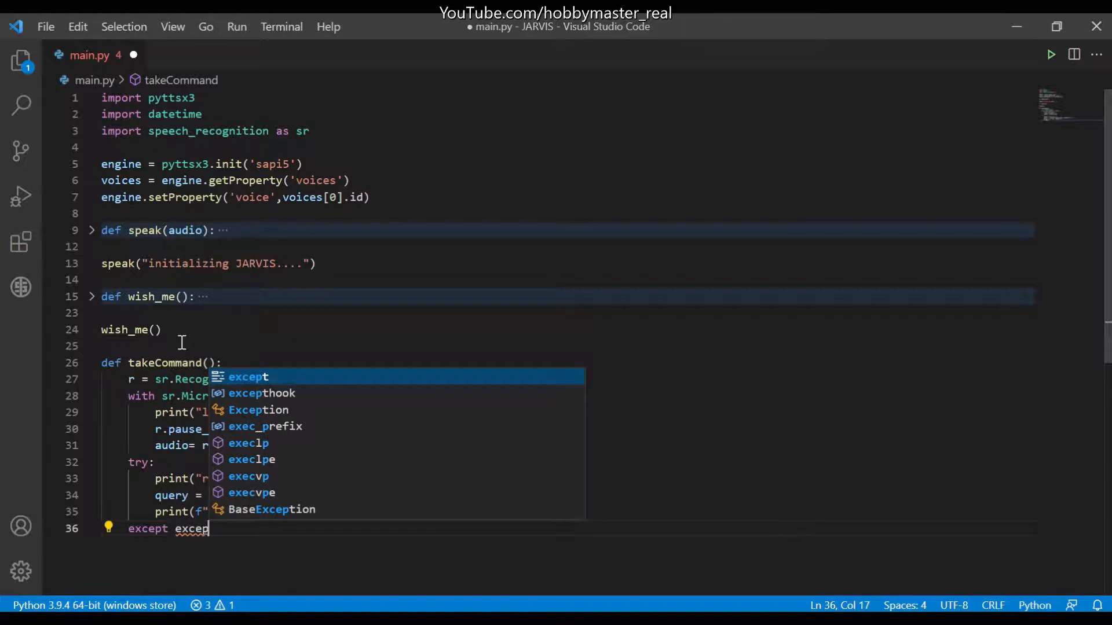
pyautogui.press('Backspace')
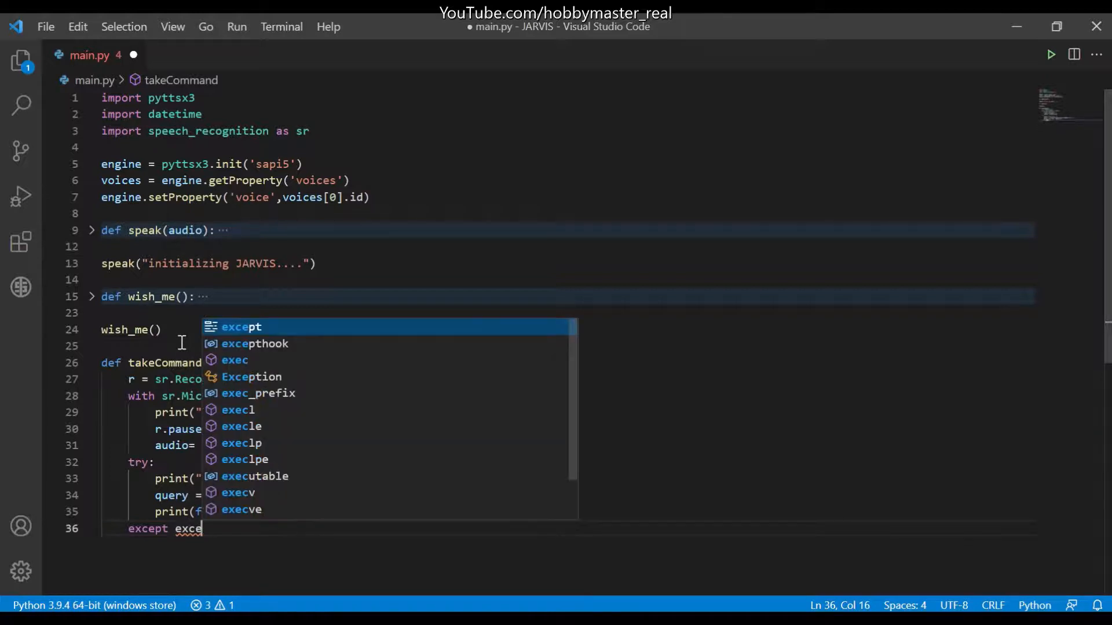
pyautogui.write('pet')
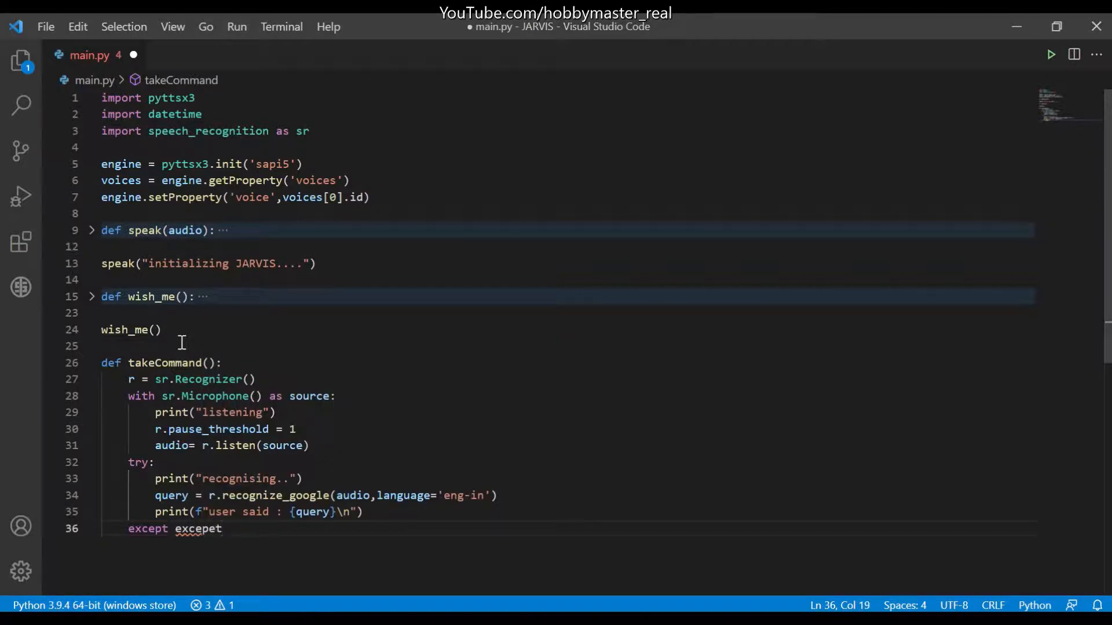
pyautogui.write('exceptio')
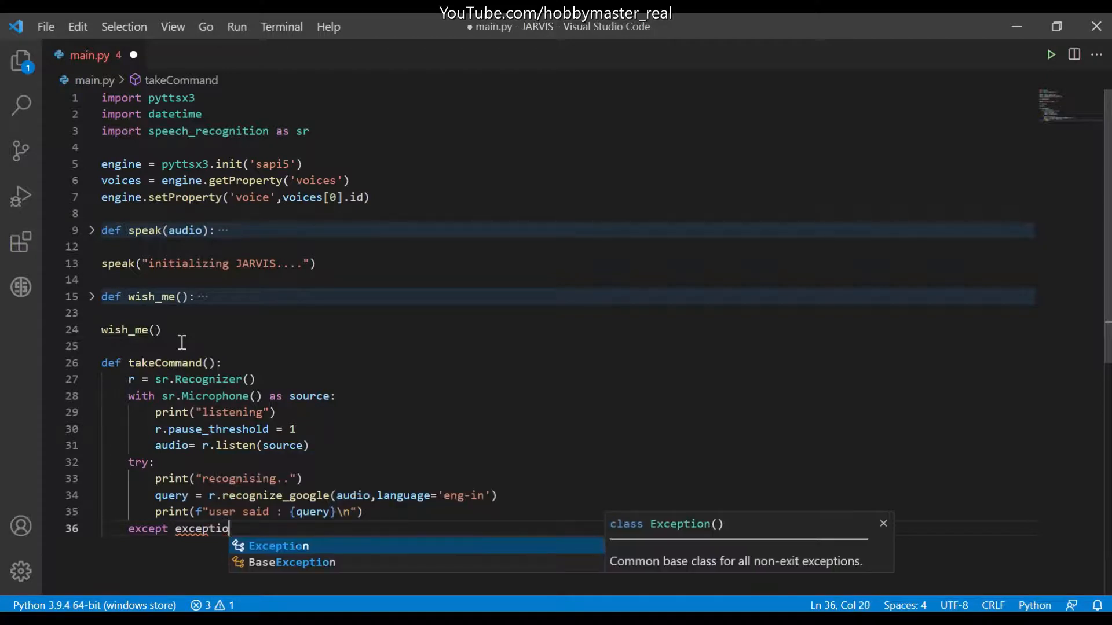
pyautogui.write('Exception as e :')
pyautogui.write('print')
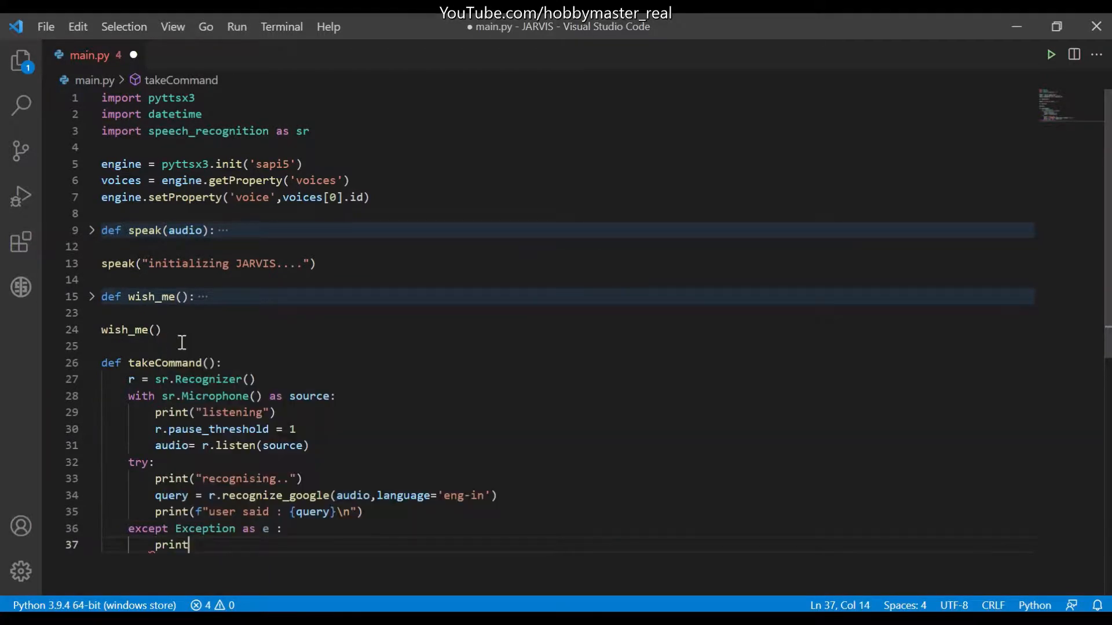
# Print the error and 'unable to recognise your voice' in the except branch.
pyautogui.write('(e')
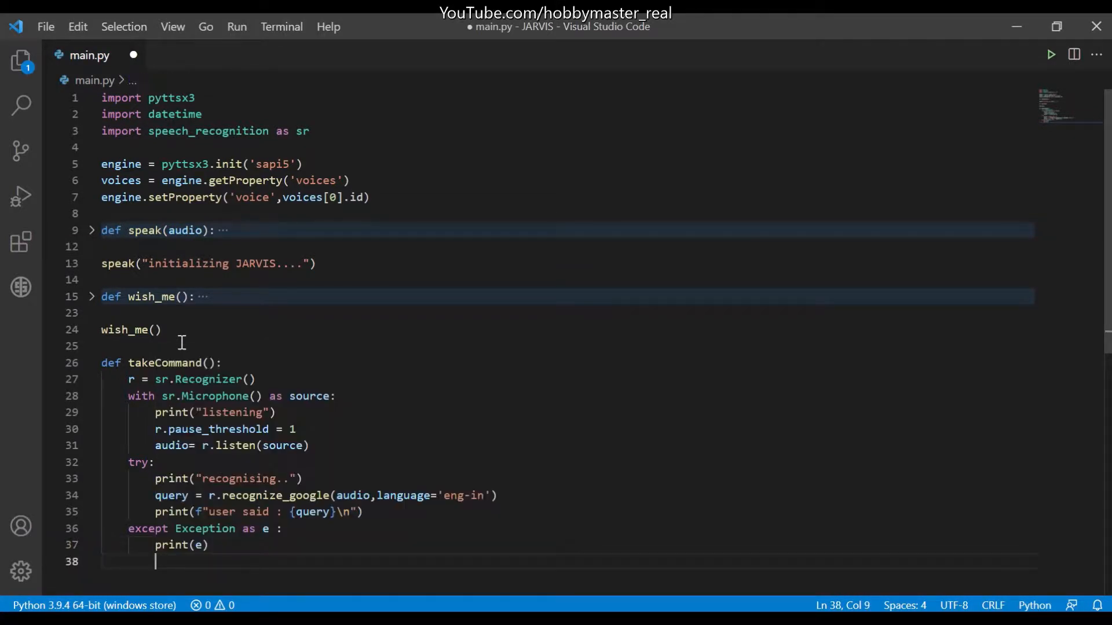
pyautogui.write('print')
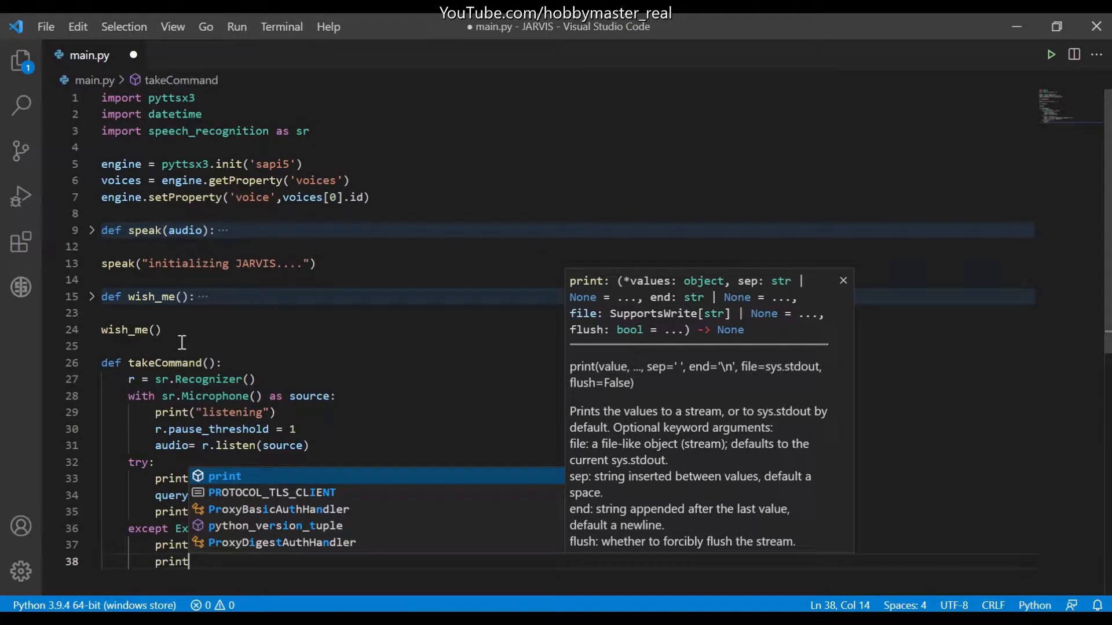
pyautogui.write('(')
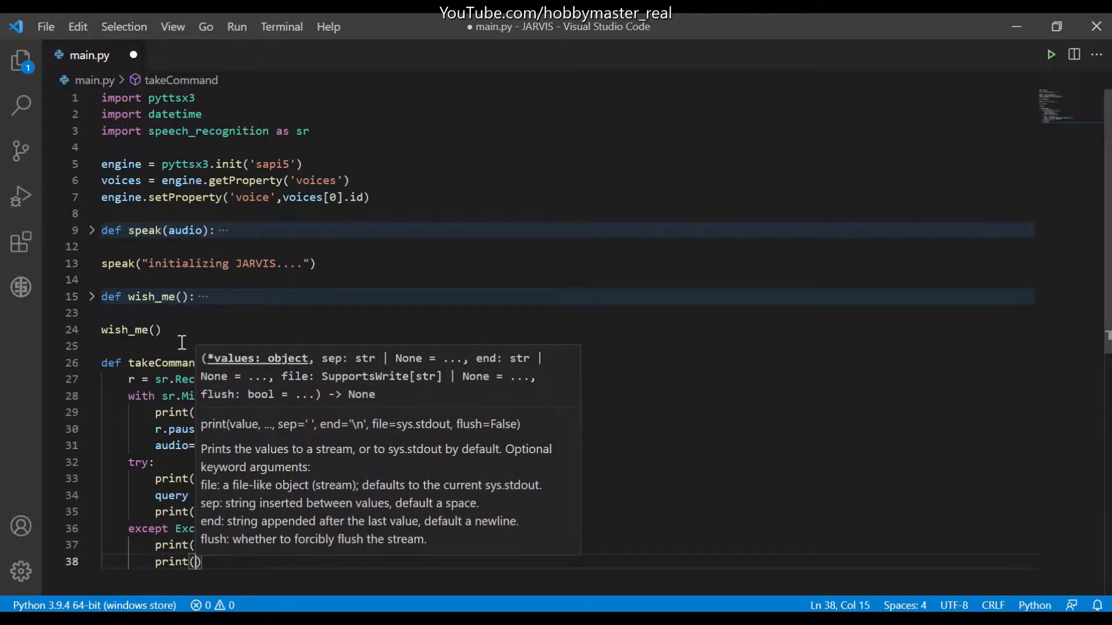
pyautogui.write("'unable to recognise your")
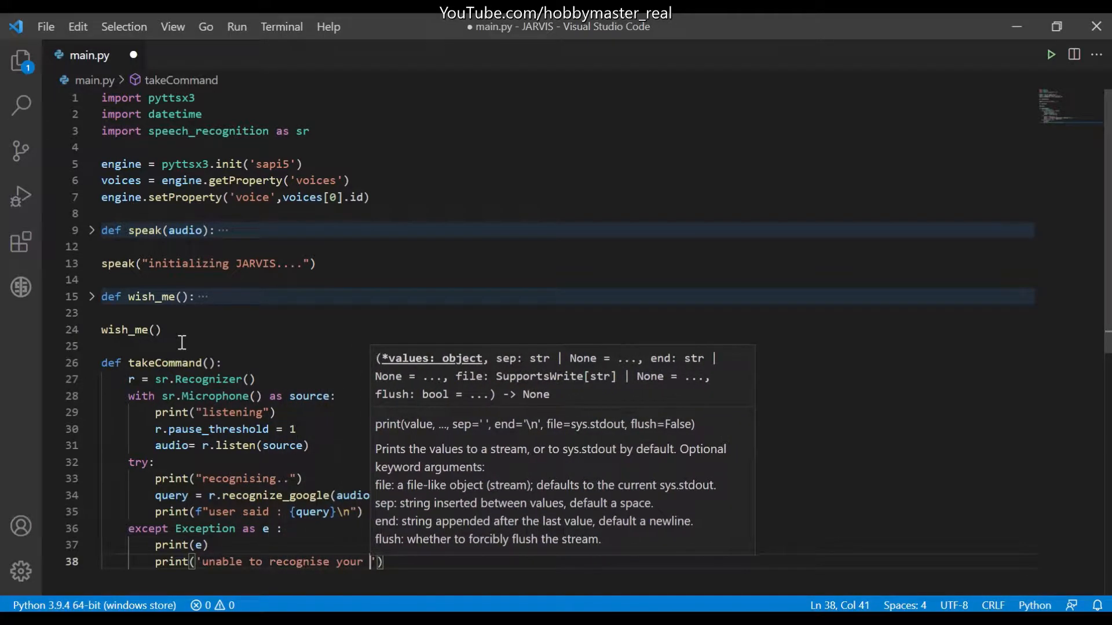
pyautogui.write('voice')
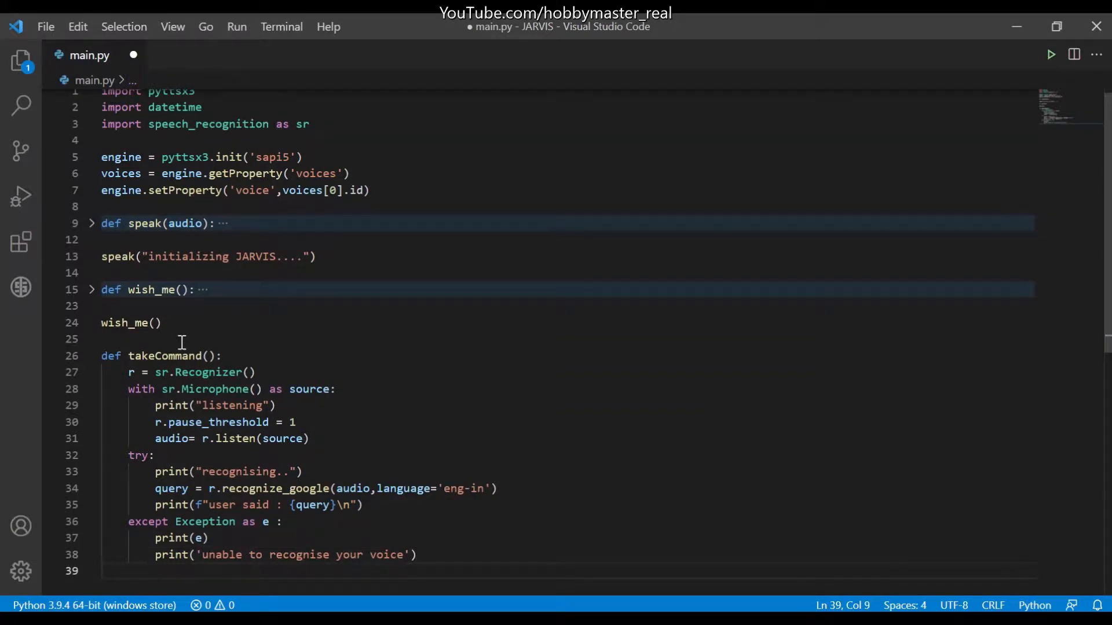
# Return "None" from the except branch and end takeCommand with return query.
pyautogui.write('return')
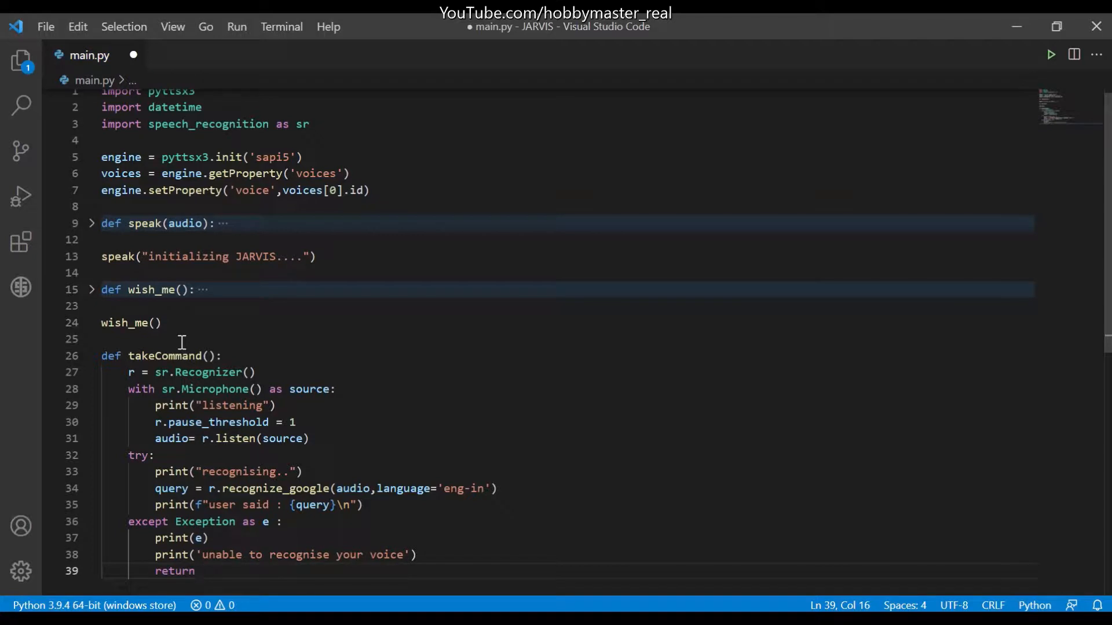
pyautogui.write('"N')
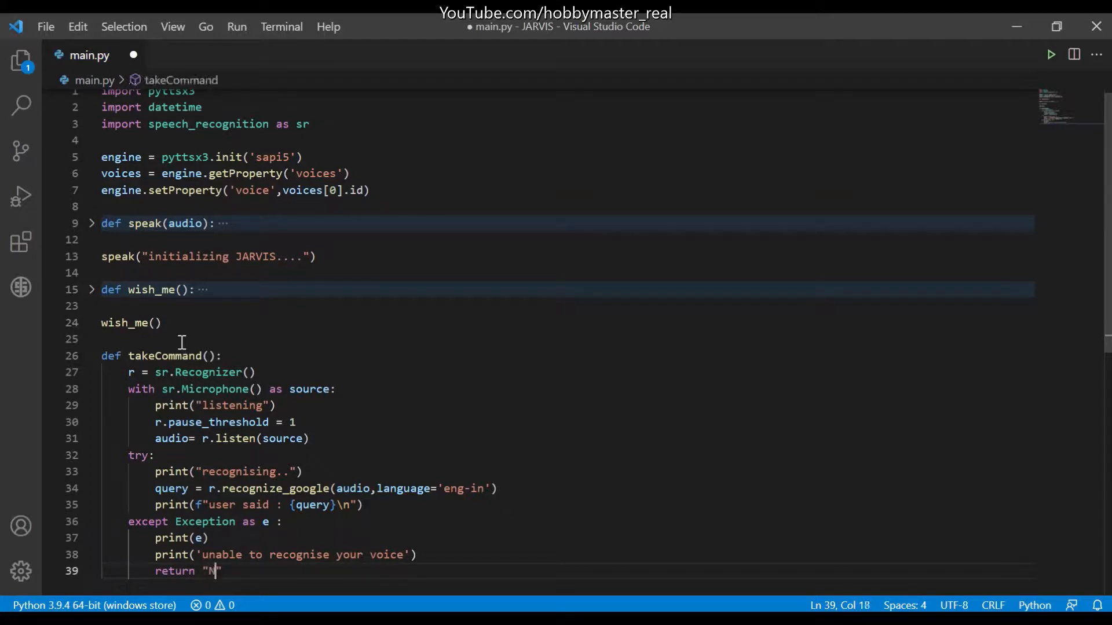
pyautogui.write('one"')
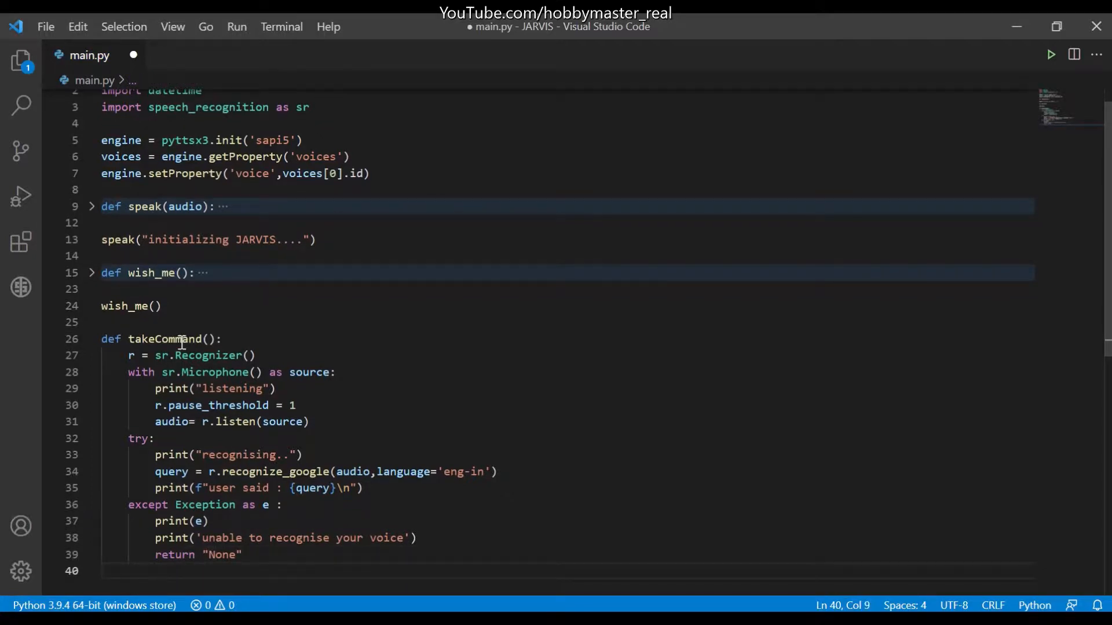
pyautogui.write('return query')
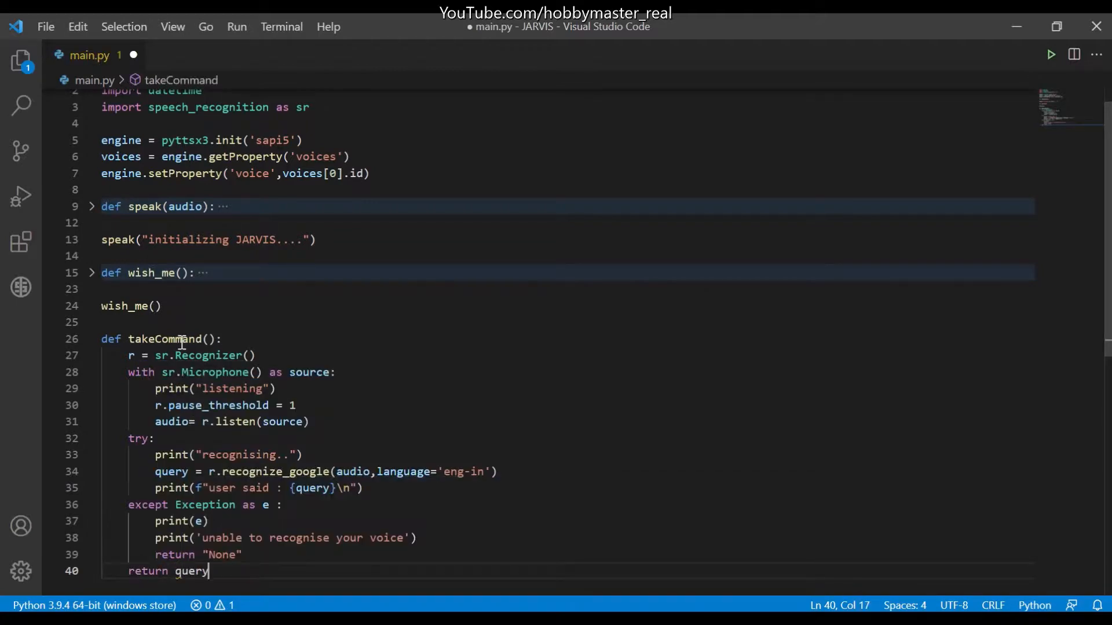
pyautogui.scroll(-3)
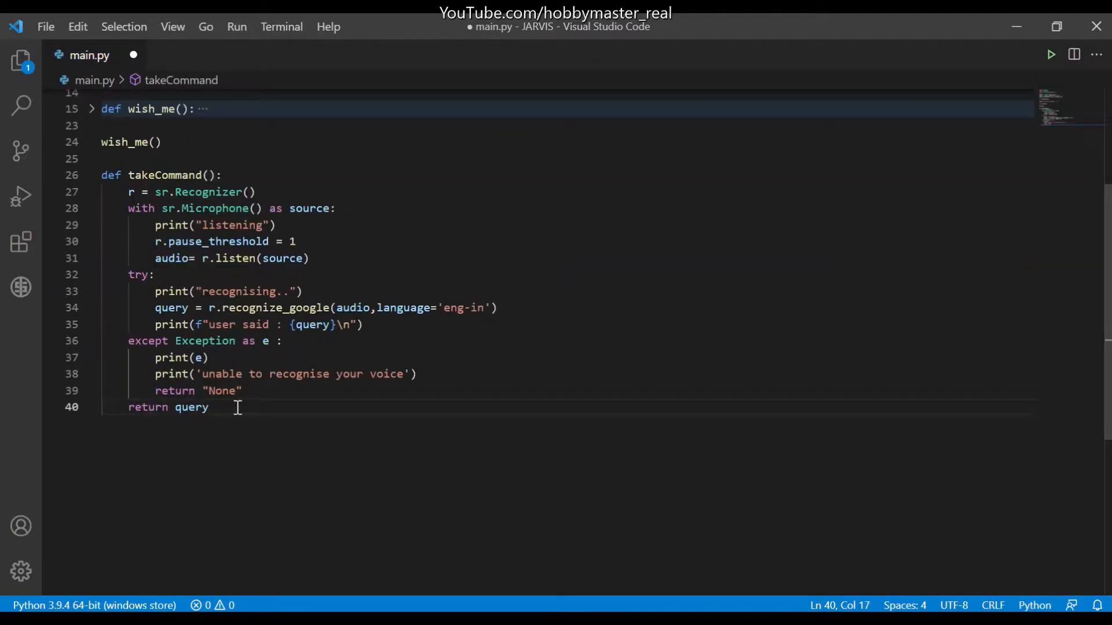
pyautogui.press('Enter')
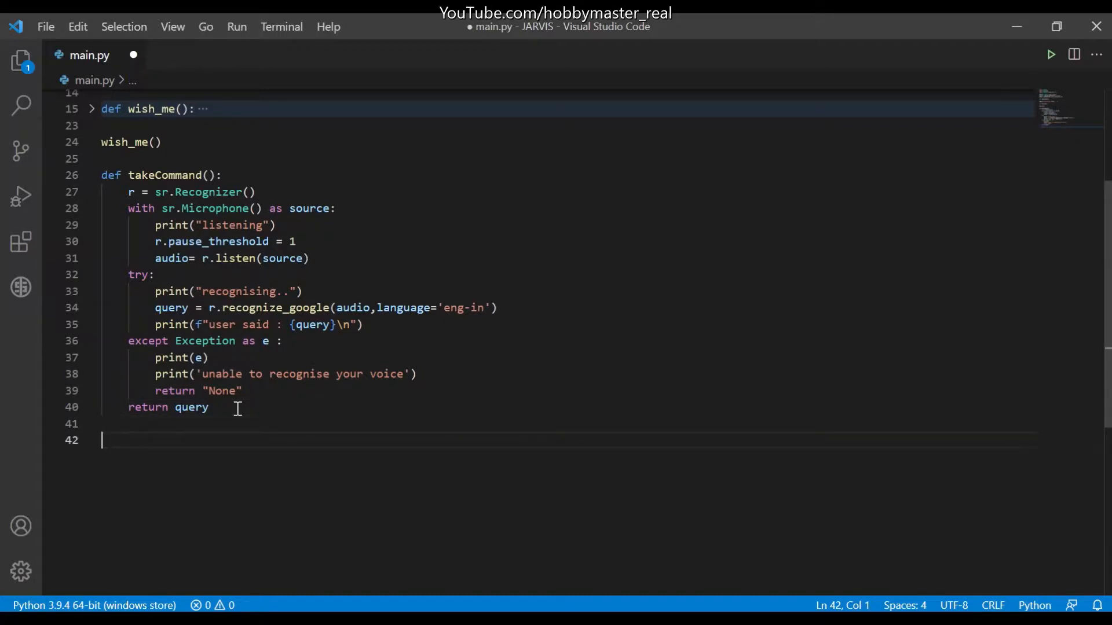
# Call takeCommand() at the end of main.py and run it, recognizing "hello Jarvis".
pyautogui.write('takeCommand()')
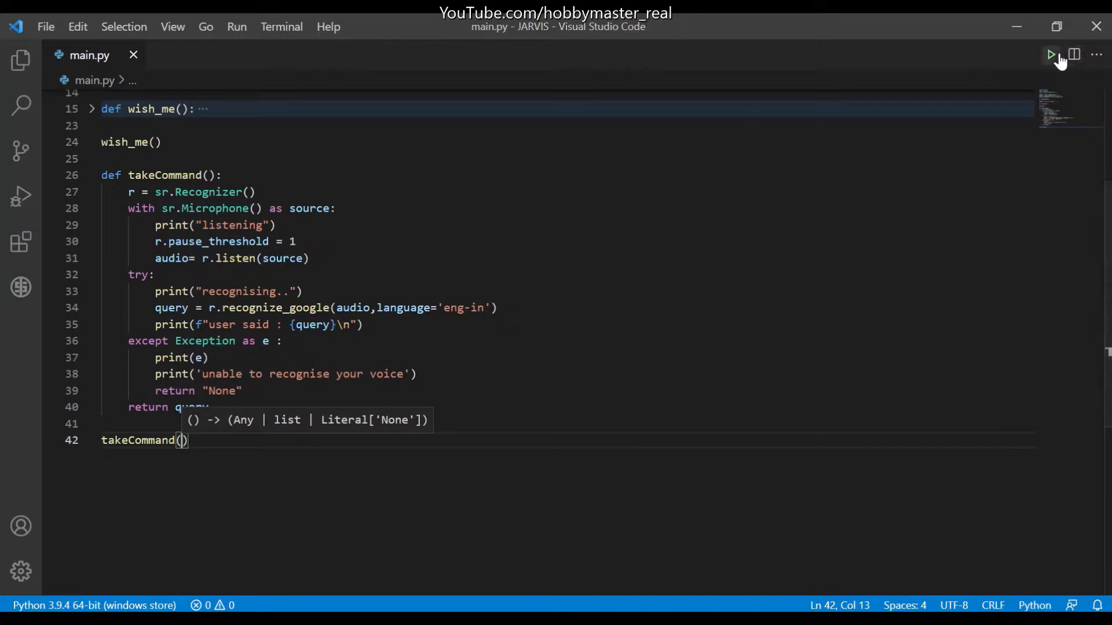
pyautogui.click(1050, 54)
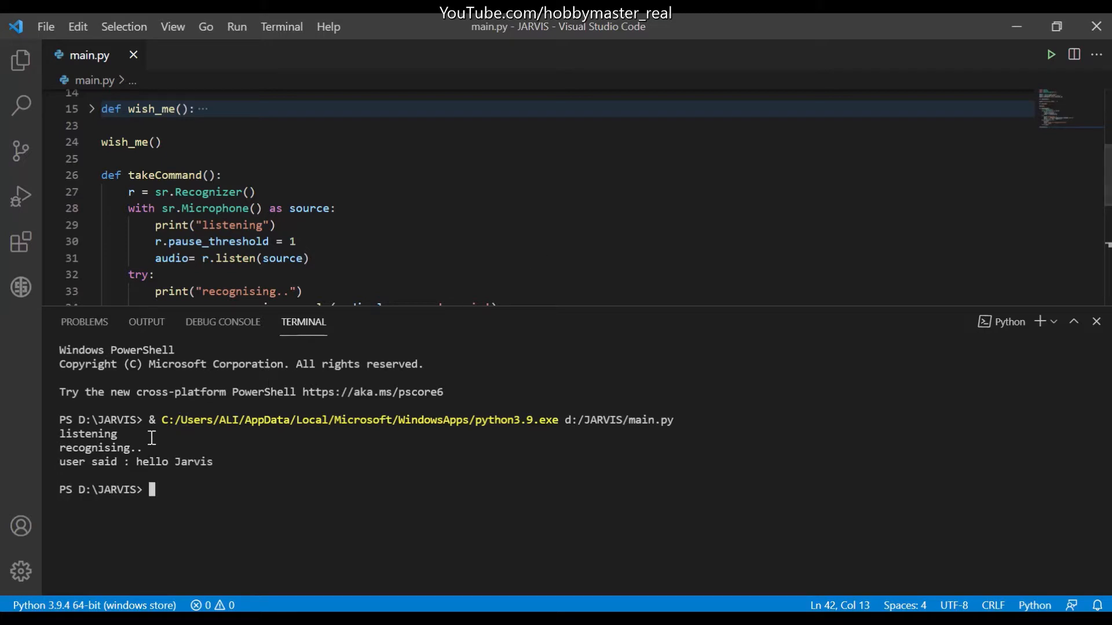
# Hide the terminal panel so only main.py's takeCommand code is visible.
pyautogui.doubleClick(149, 462)
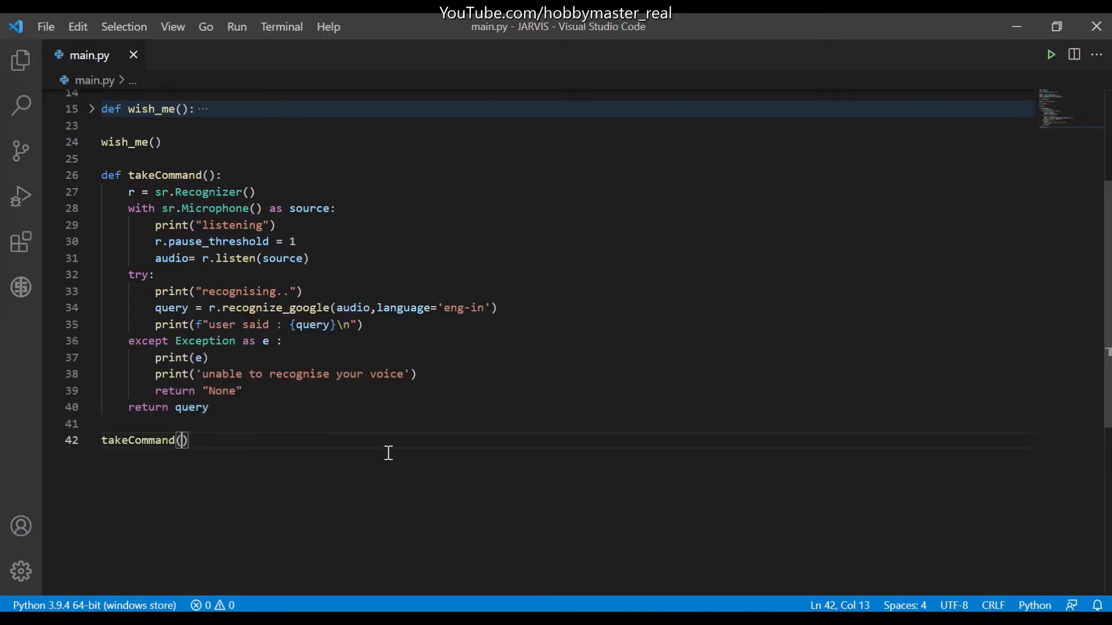
pyautogui.moveTo(545, 88)
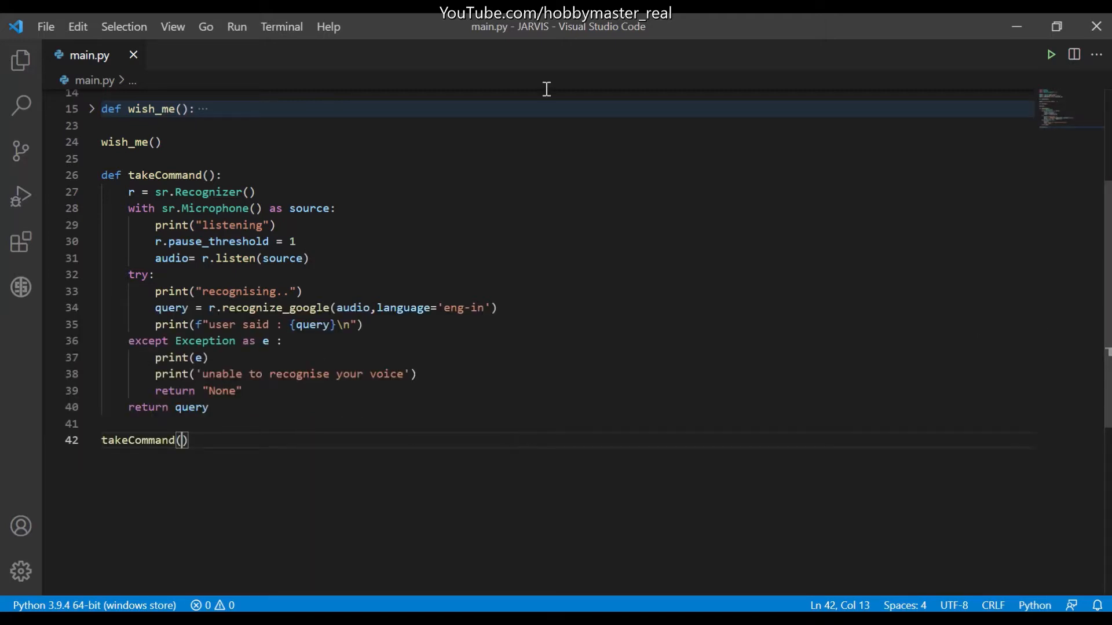